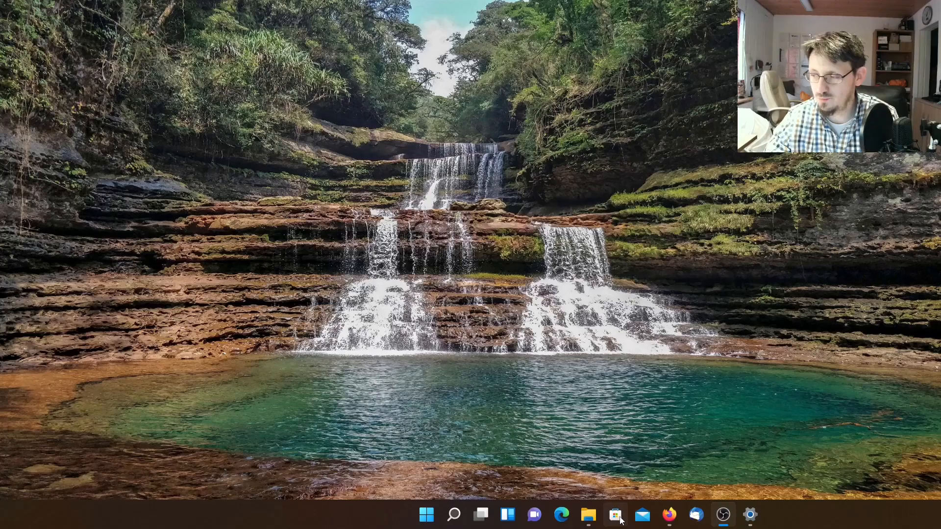
Open Microsoft Store from the taskbar.
{"action": "left_click", "coordinate": [614, 515]}
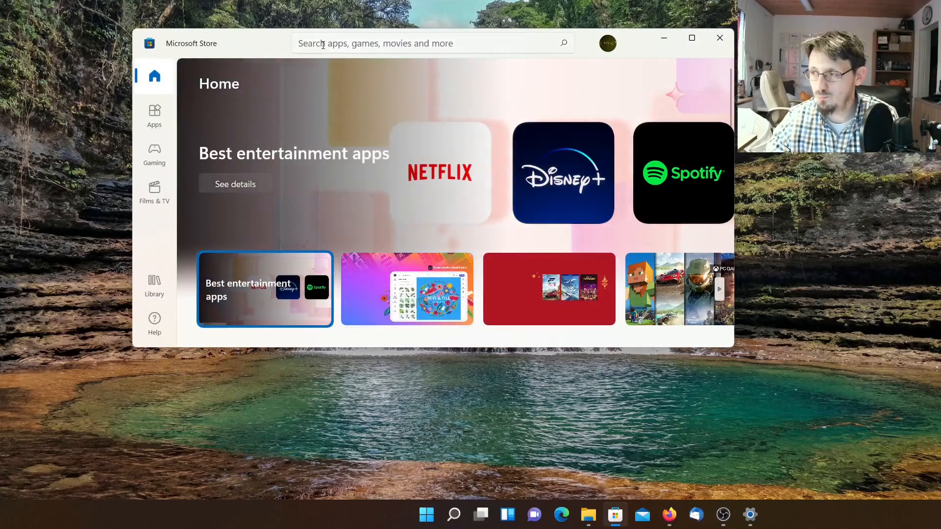
{"action": "mouse_move", "coordinate": [360, 66]}
{"action": "type", "text": "python"}
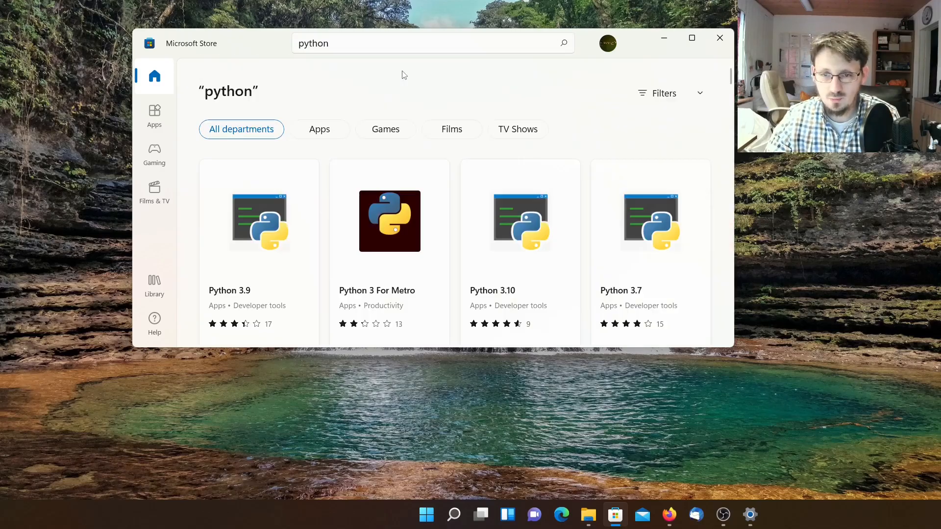
{"action": "mouse_move", "coordinate": [398, 113]}
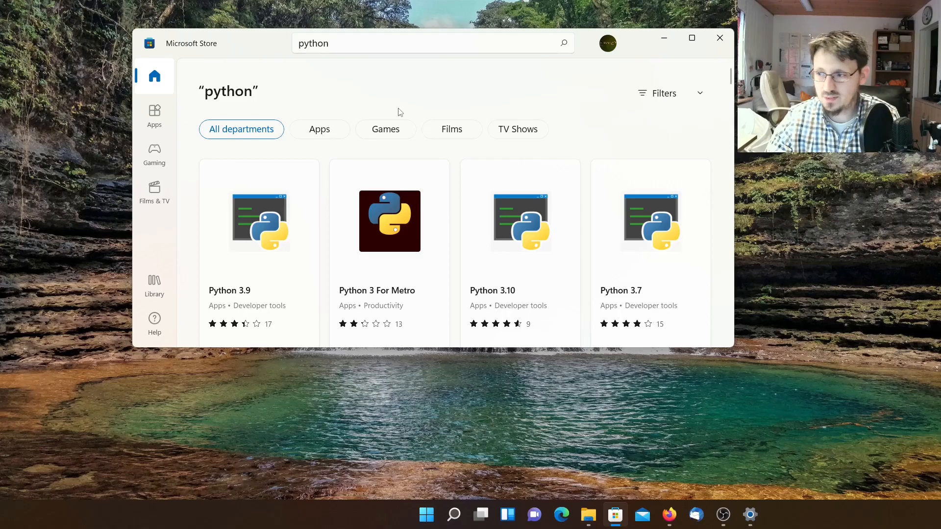
{"action": "mouse_move", "coordinate": [521, 240]}
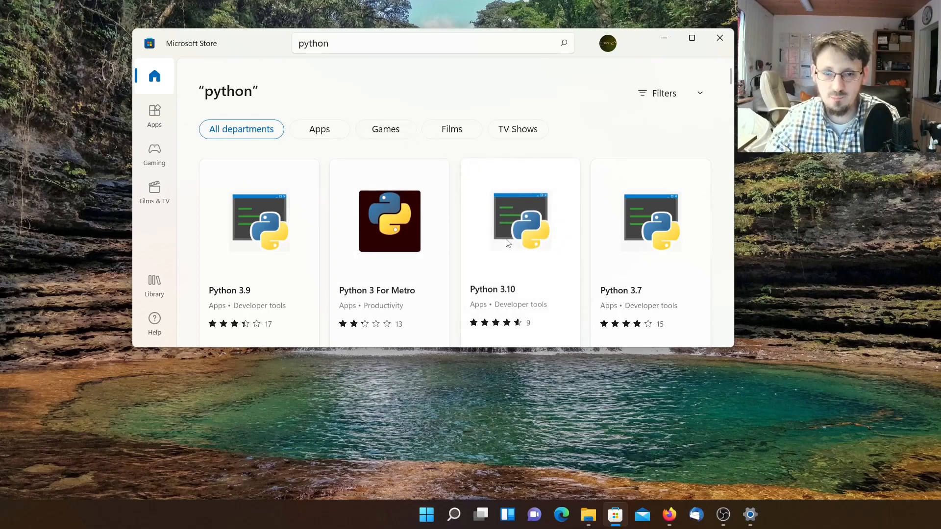
{"action": "mouse_move", "coordinate": [371, 283]}
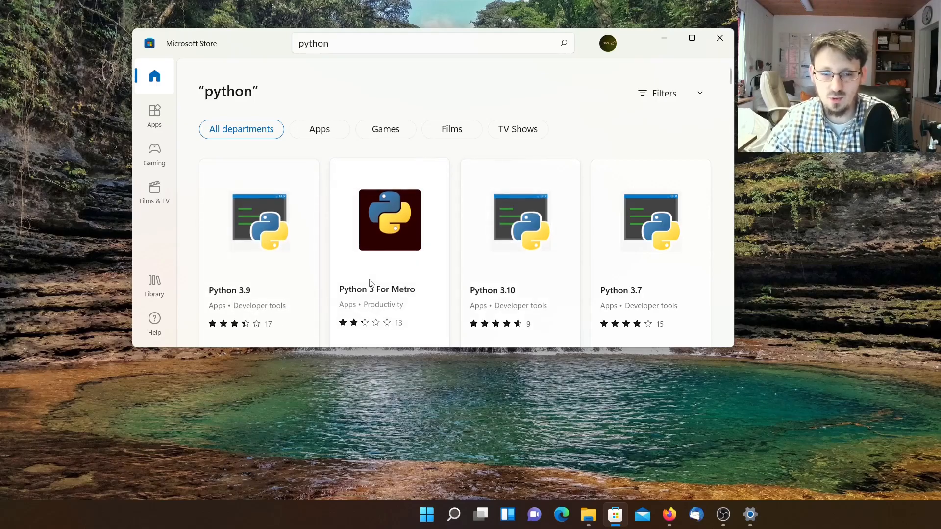
{"action": "mouse_move", "coordinate": [528, 271]}
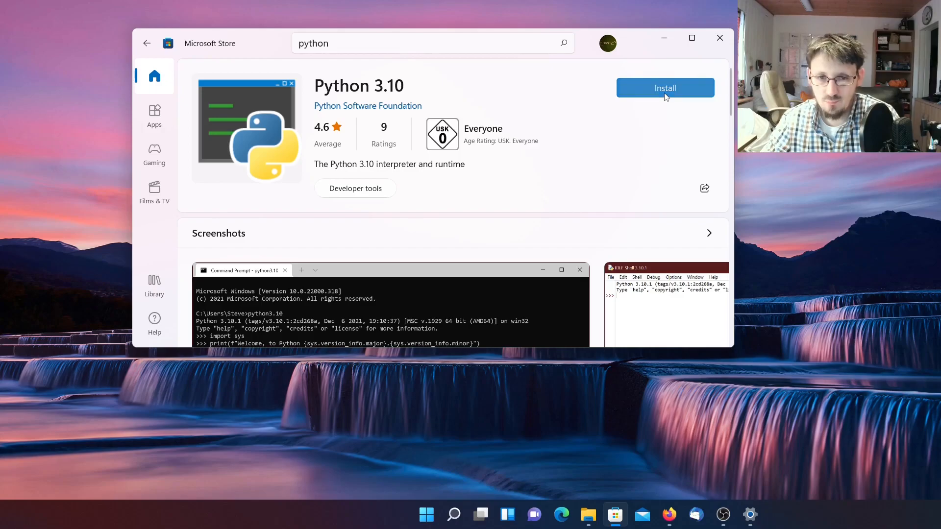
Install Python 3.10 from its Microsoft Store listing.
{"action": "left_click", "coordinate": [665, 87]}
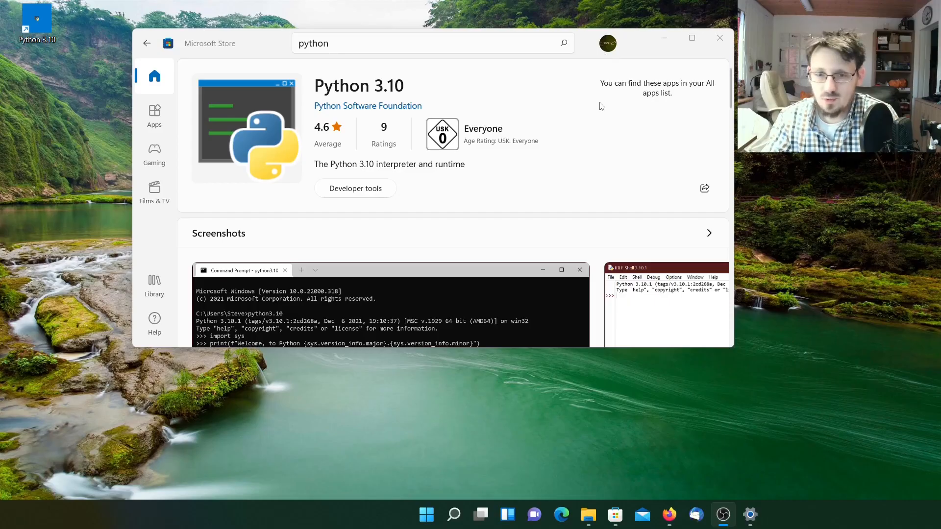
{"action": "mouse_move", "coordinate": [646, 96]}
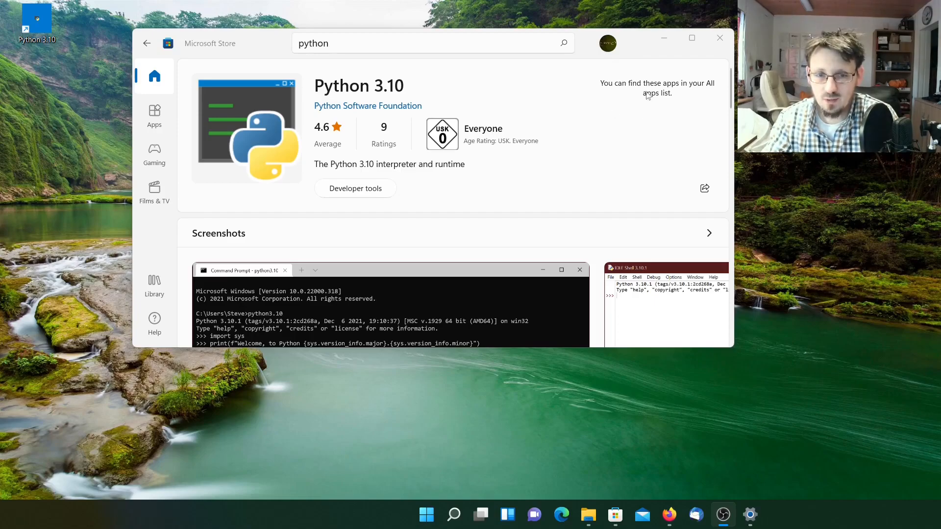
{"action": "mouse_move", "coordinate": [476, 483]}
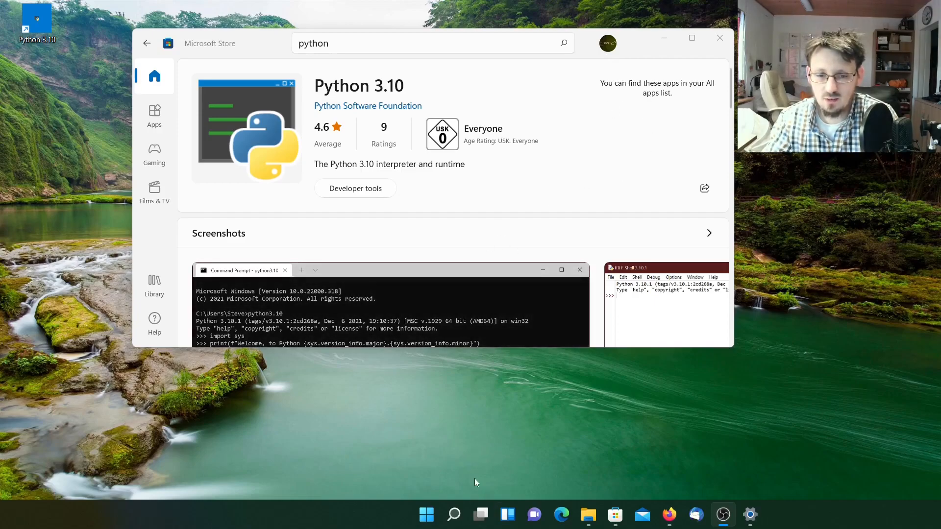
{"action": "mouse_move", "coordinate": [491, 452]}
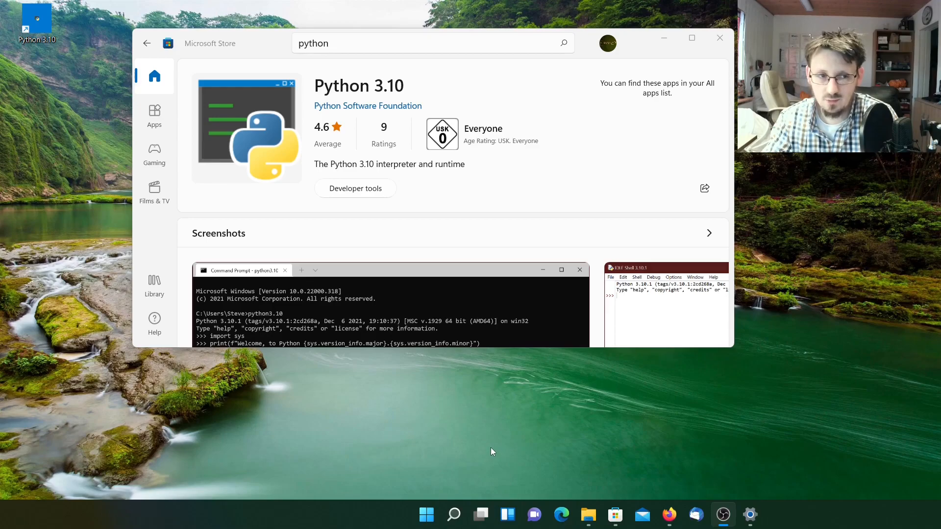
{"action": "mouse_move", "coordinate": [161, 178]}
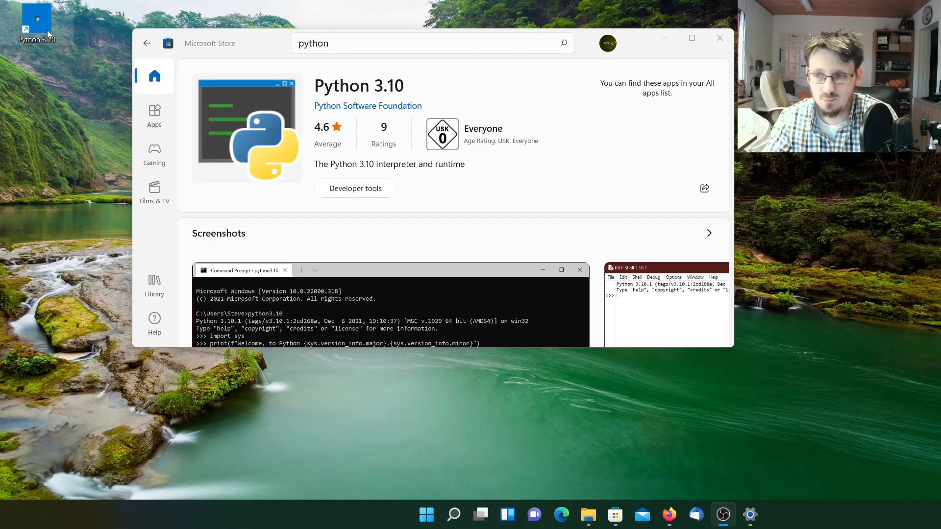
{"action": "mouse_move", "coordinate": [45, 28]}
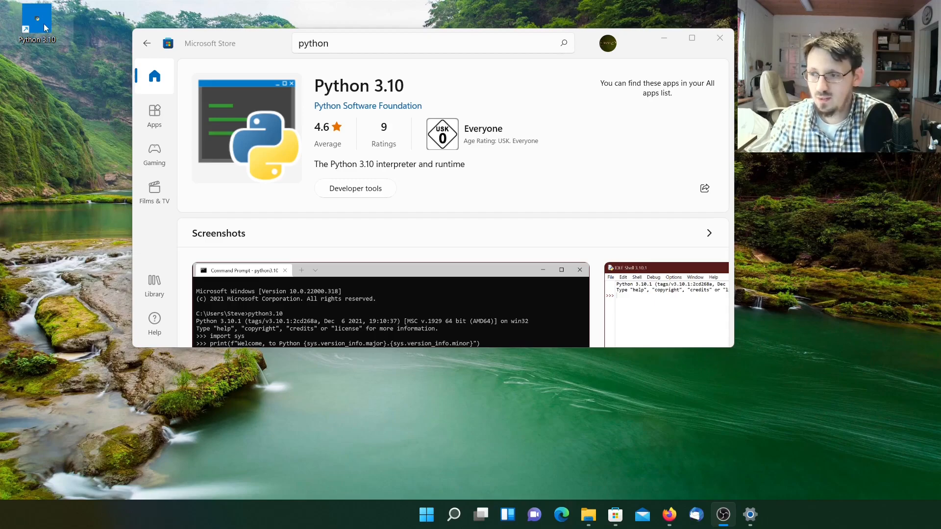
{"action": "mouse_move", "coordinate": [45, 27]}
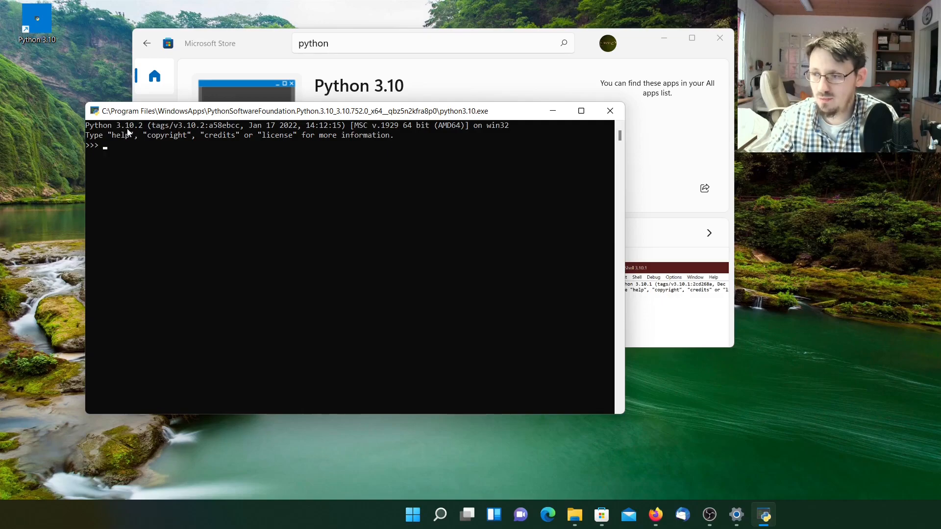
{"action": "mouse_move", "coordinate": [354, 141]}
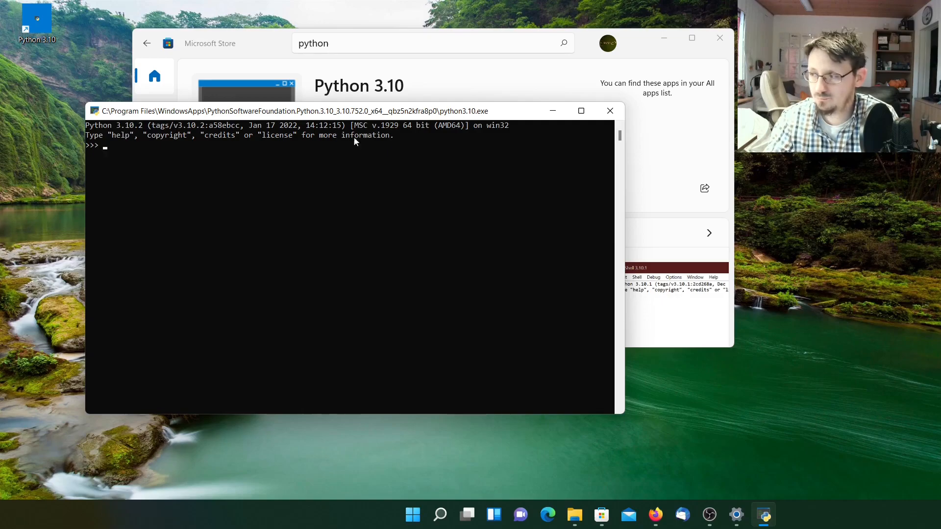
{"action": "mouse_move", "coordinate": [450, 142]}
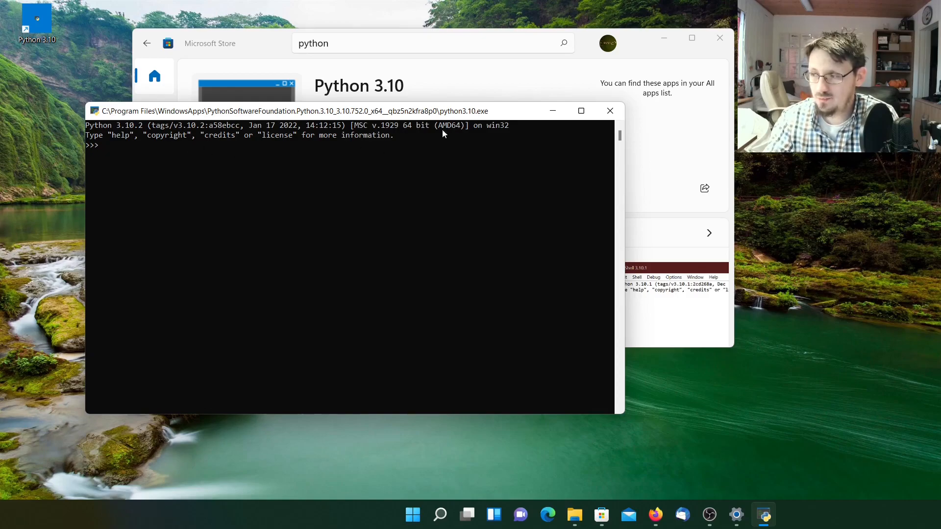
{"action": "mouse_move", "coordinate": [218, 152]}
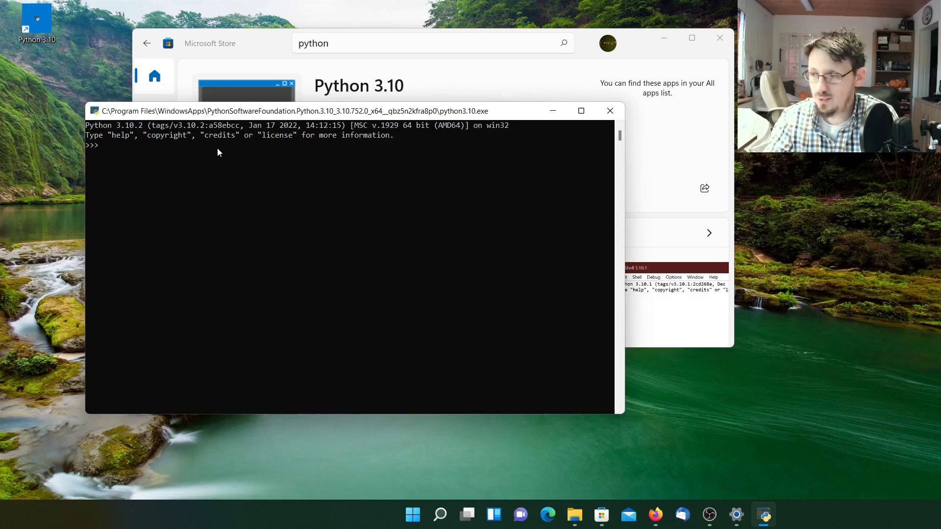
{"action": "mouse_move", "coordinate": [121, 149]}
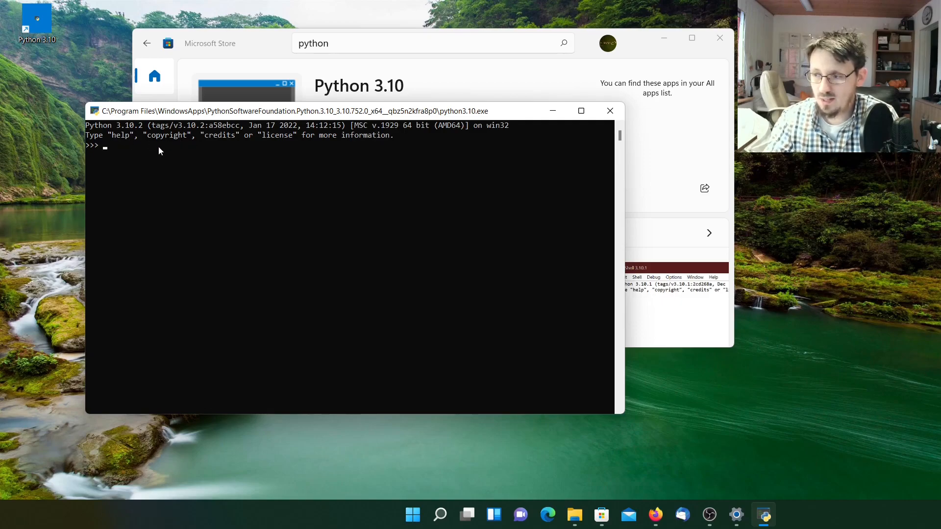
{"action": "mouse_move", "coordinate": [119, 162]}
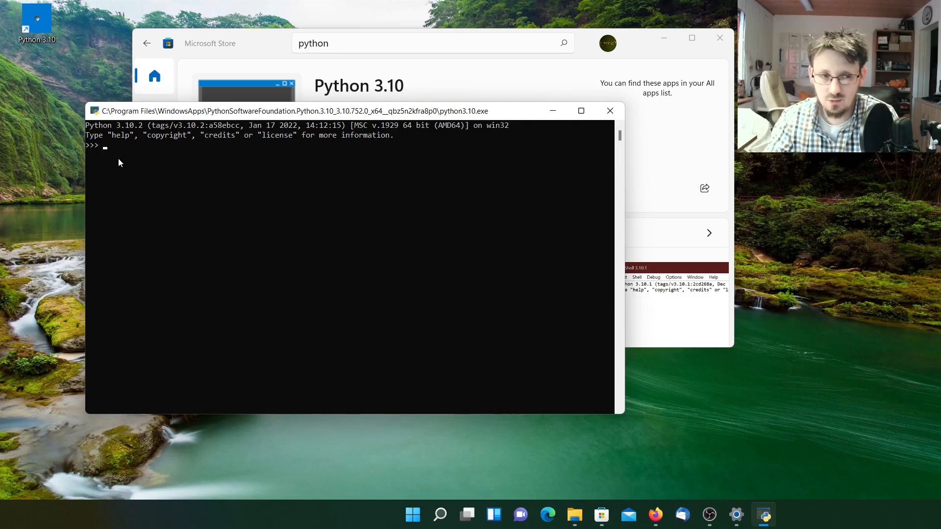
{"action": "mouse_move", "coordinate": [142, 170]}
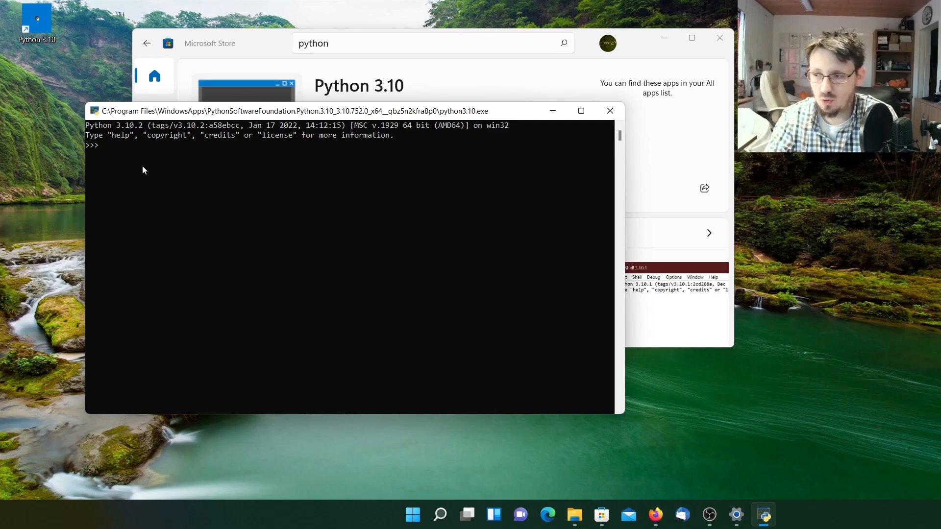
{"action": "mouse_move", "coordinate": [96, 152]}
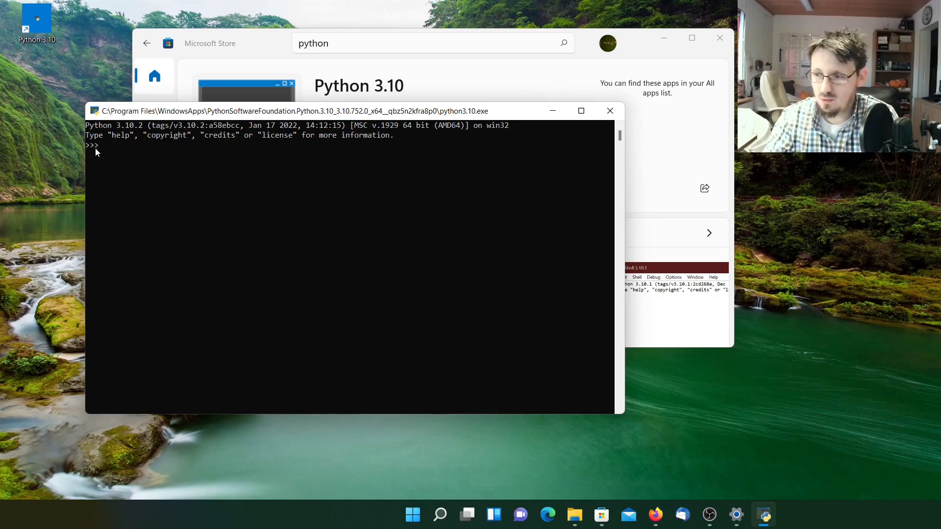
{"action": "mouse_move", "coordinate": [98, 153]}
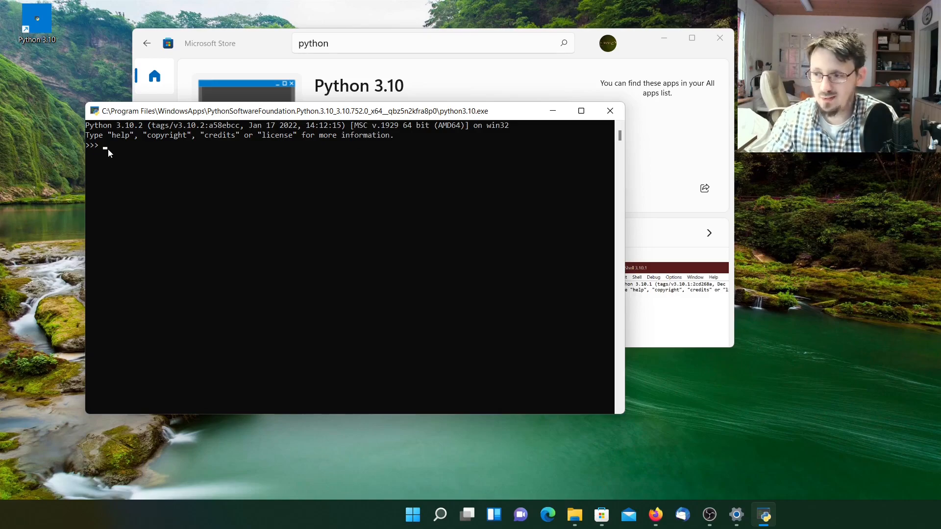
Evaluate 5+8 at the Python prompt to get 13.
{"action": "type", "text": "3+4"}
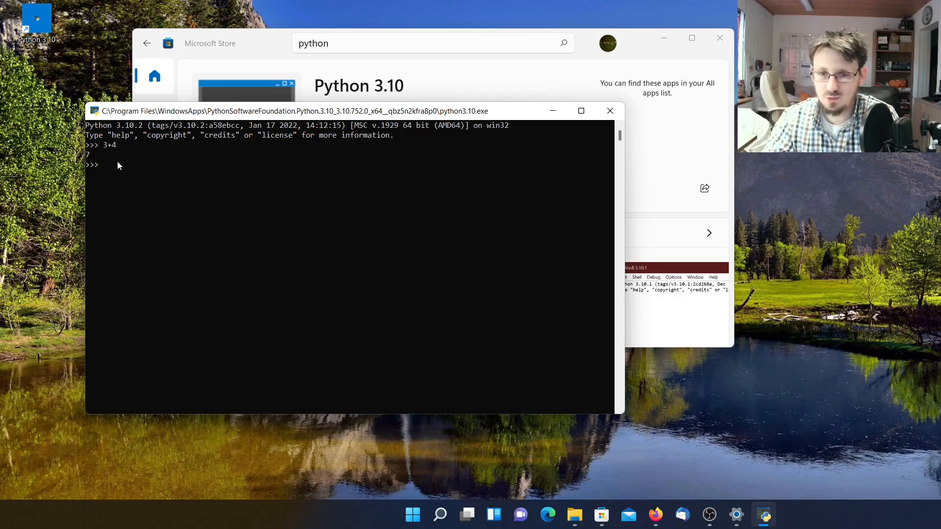
{"action": "type", "text": "5"}
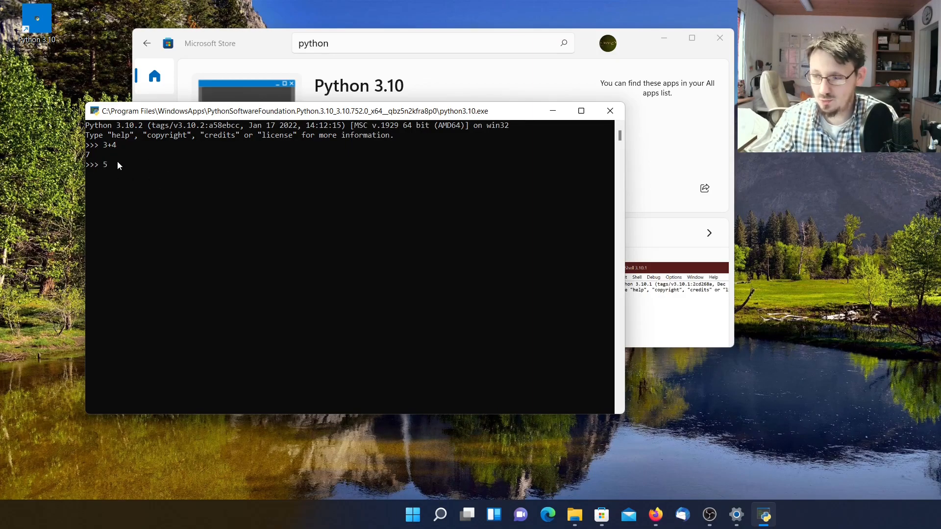
{"action": "key", "text": "Return"}
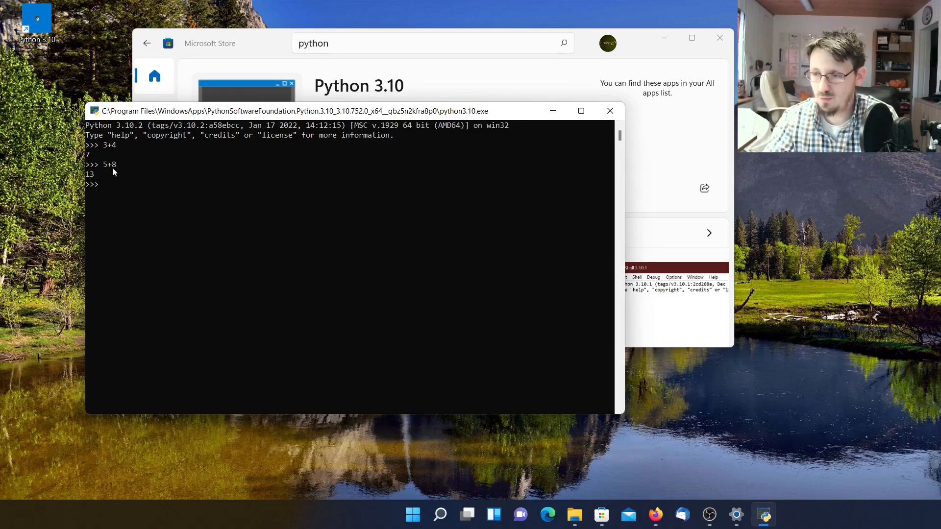
{"action": "mouse_move", "coordinate": [146, 257]}
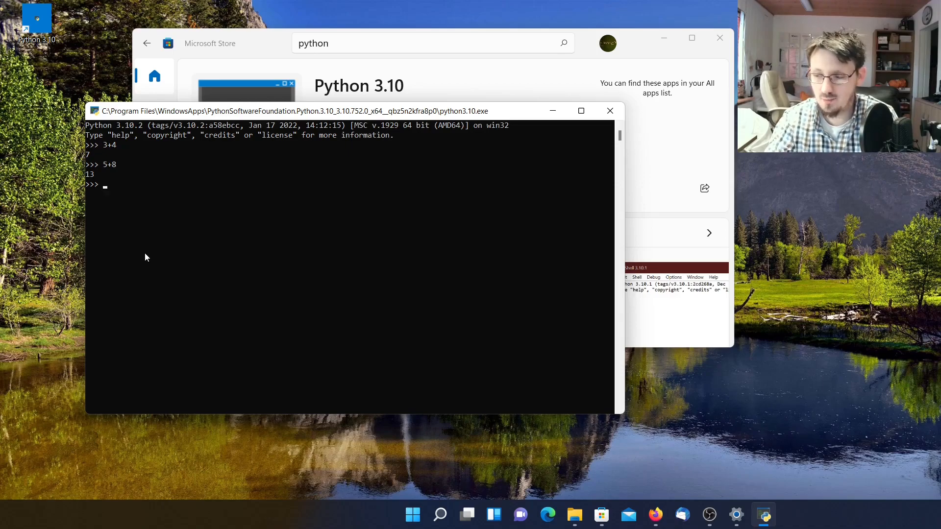
Evaluate 3*(5+8) at the prompt, giving 39.
{"action": "type", "text": "3*"}
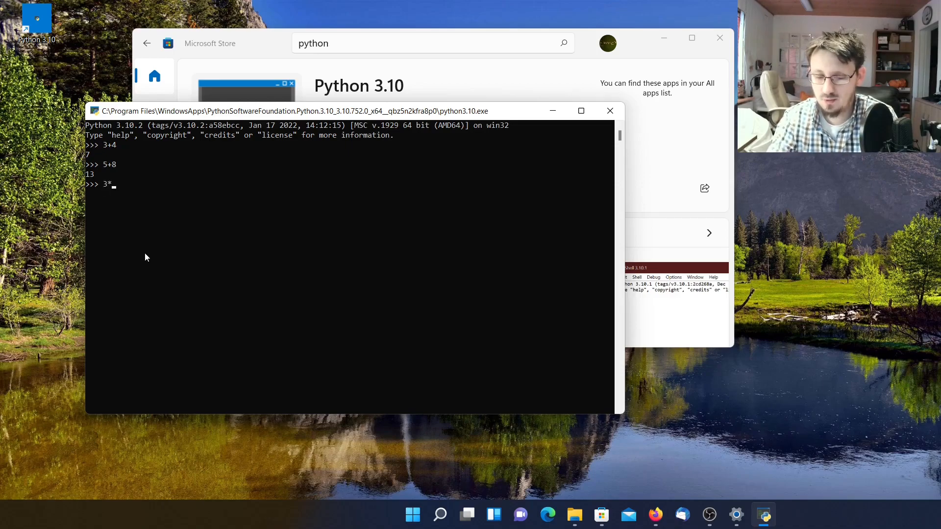
{"action": "type", "text": "("}
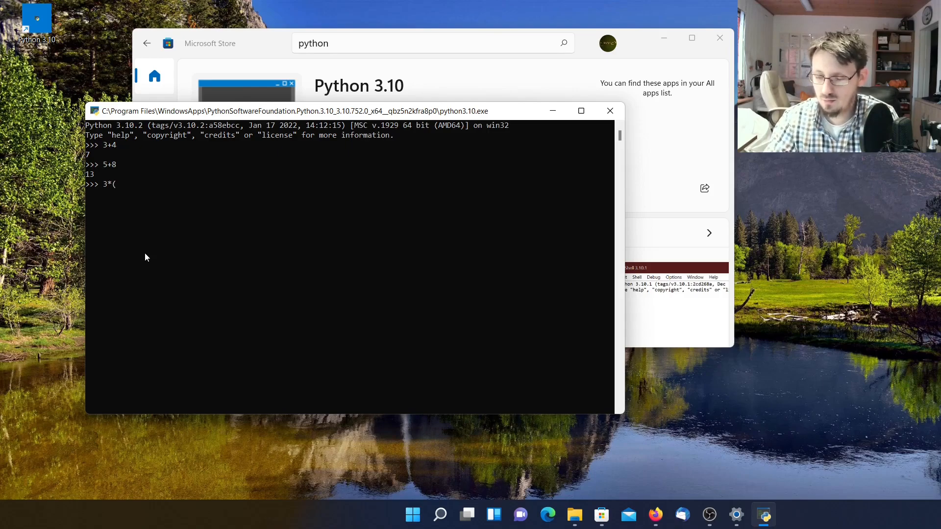
{"action": "type", "text": "5+8"}
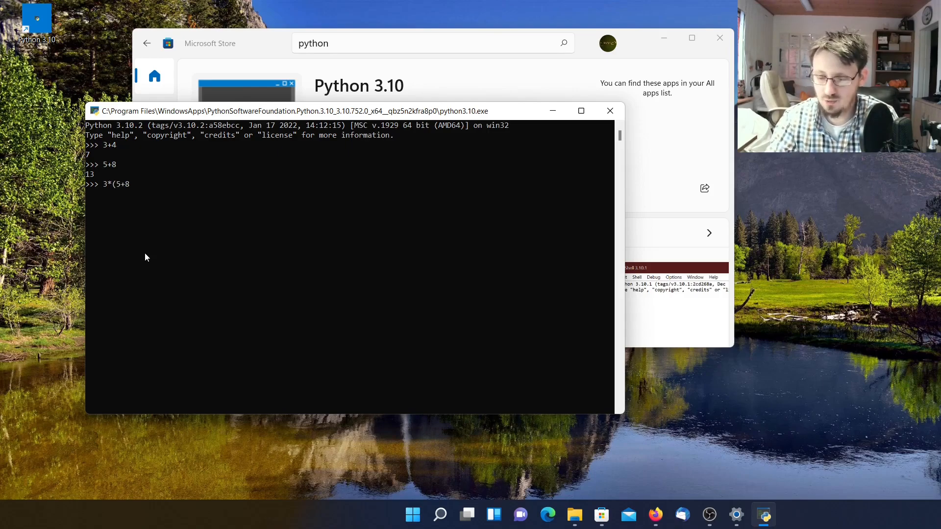
{"action": "key", "text": "Return"}
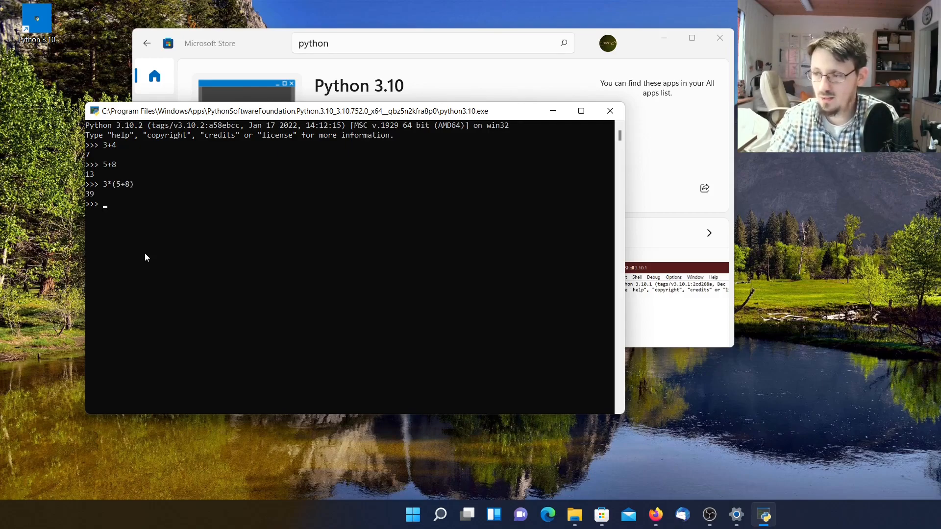
{"action": "mouse_move", "coordinate": [105, 235]}
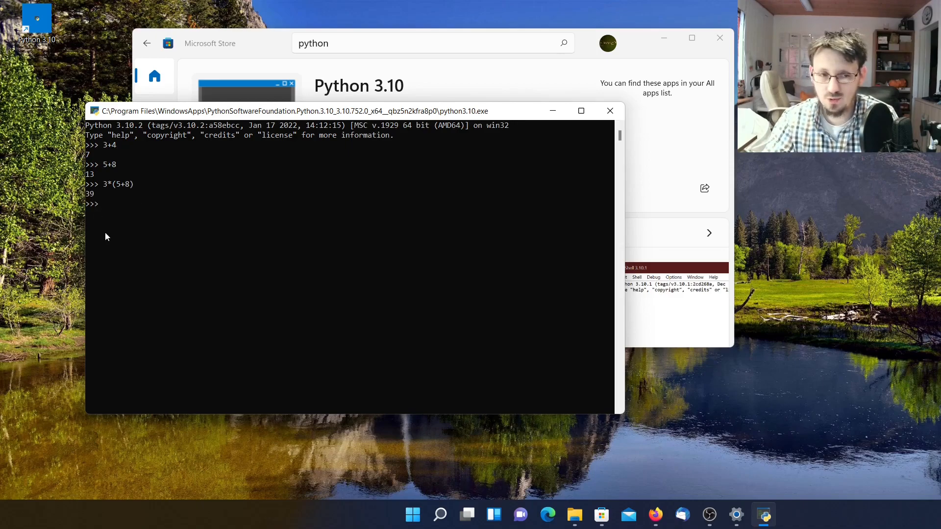
{"action": "mouse_move", "coordinate": [132, 247]}
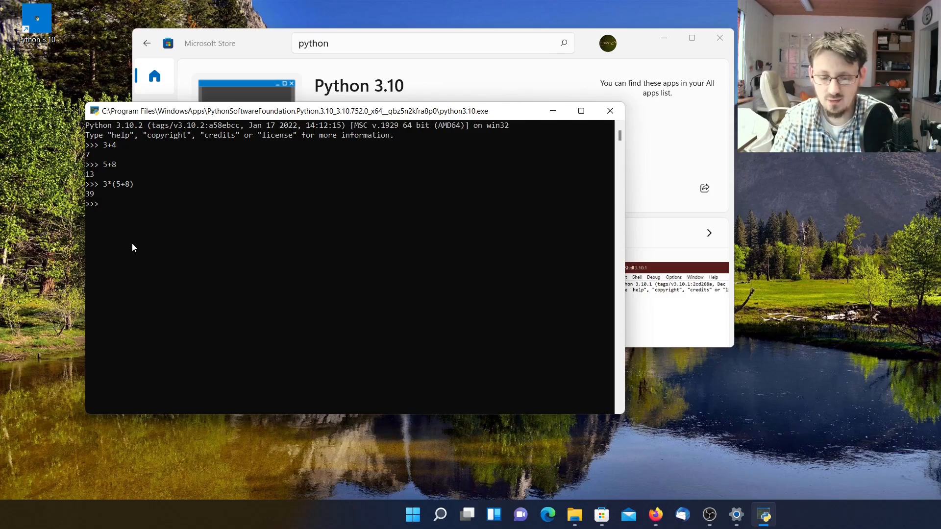
Define a=3, b=5, c=8 and evaluate a*(b+c) to get 39.
{"action": "type", "text": "a=3"}
{"action": "type", "text": "b"}
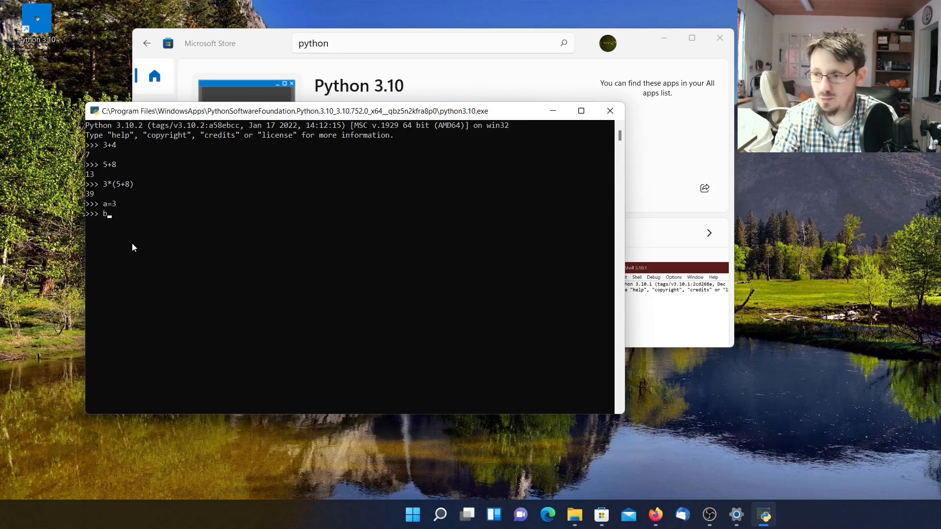
{"action": "type", "text": "=5"}
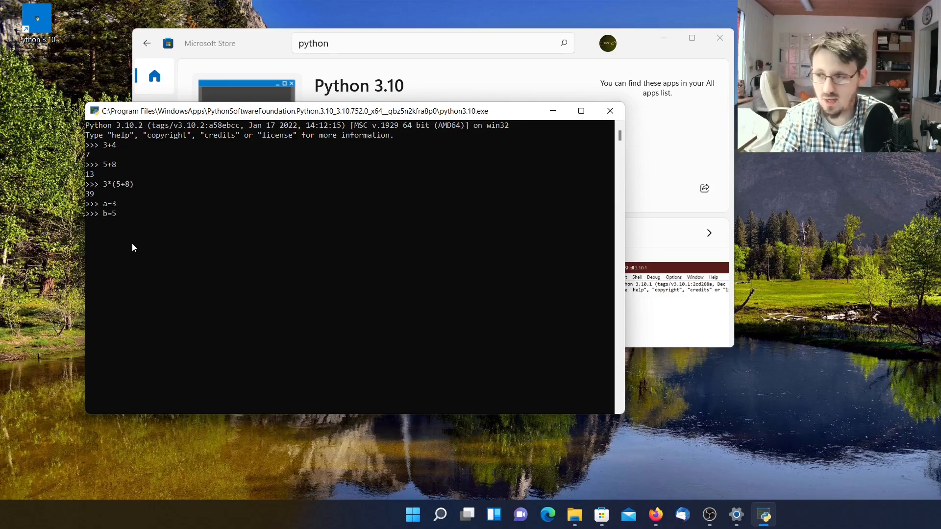
{"action": "type", "text": "c=8"}
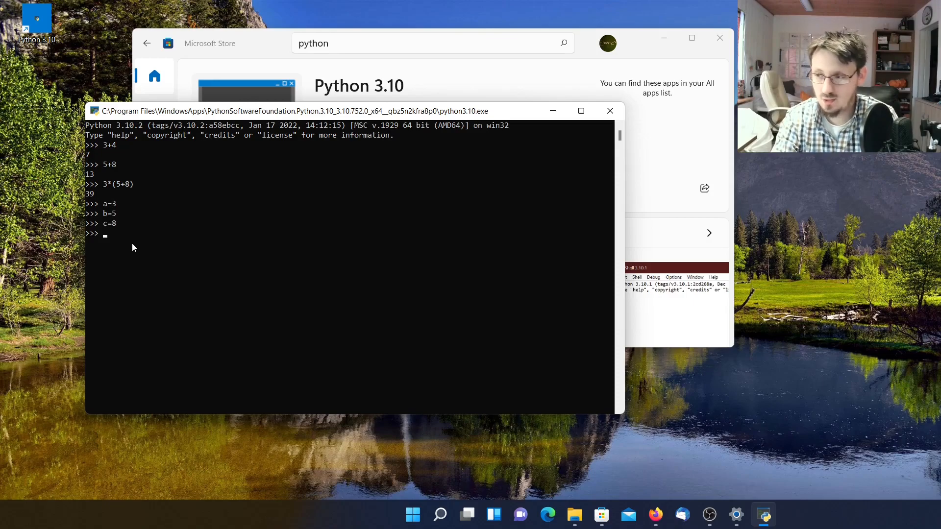
{"action": "type", "text": "a"}
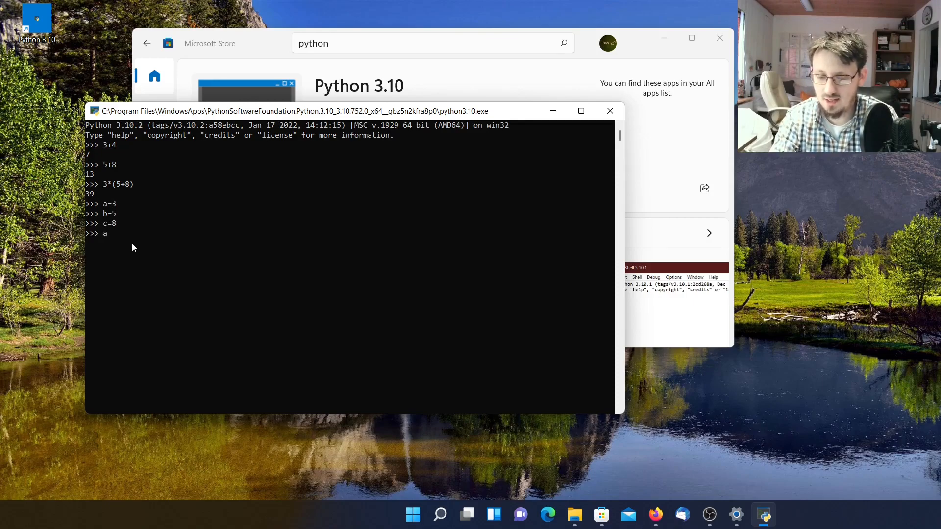
{"action": "type", "text": "*"}
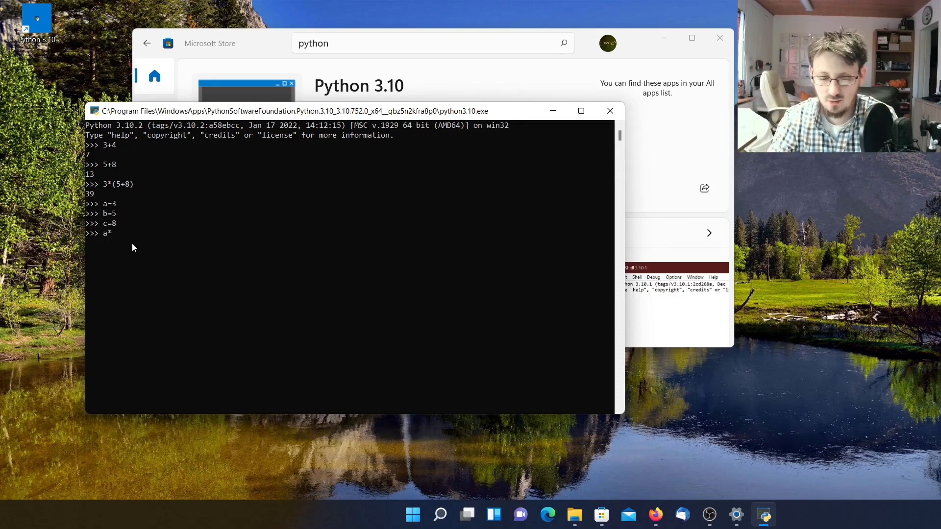
{"action": "type", "text": "("}
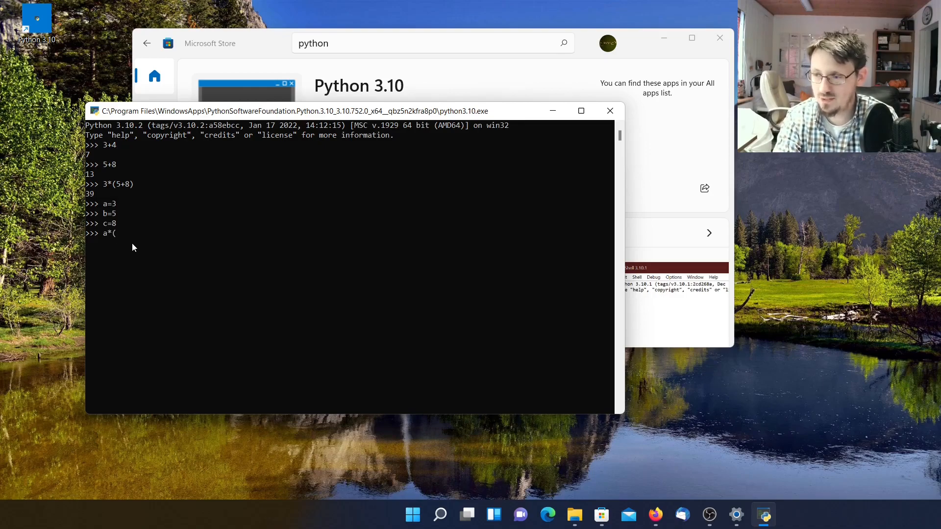
{"action": "type", "text": "b]c)"}
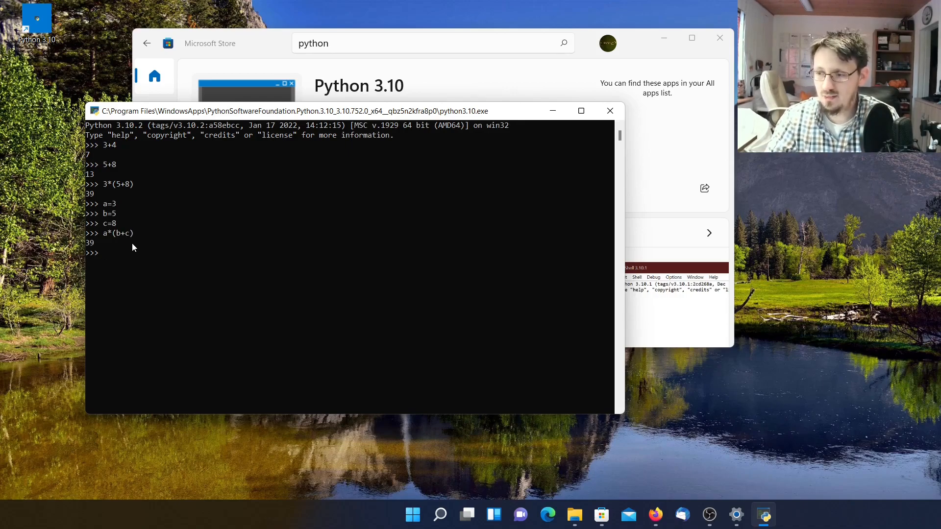
{"action": "mouse_move", "coordinate": [91, 249]}
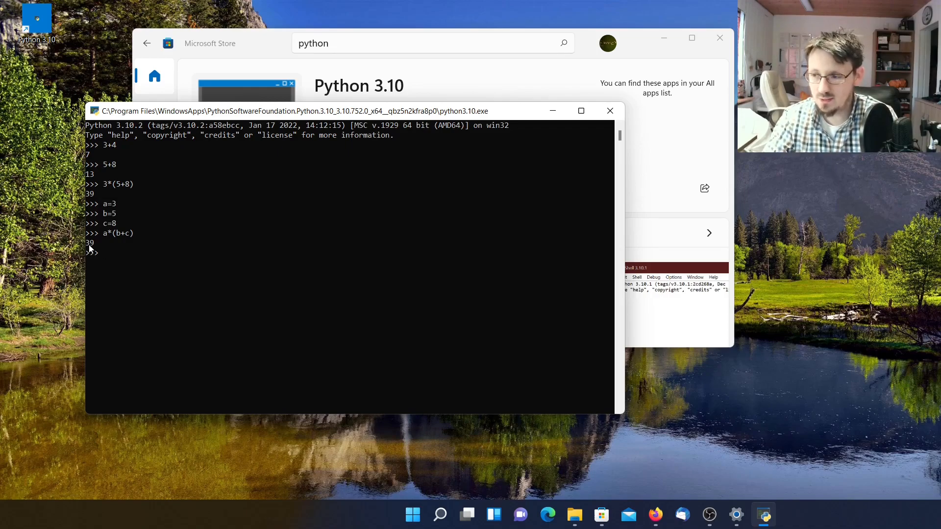
{"action": "mouse_move", "coordinate": [89, 246]}
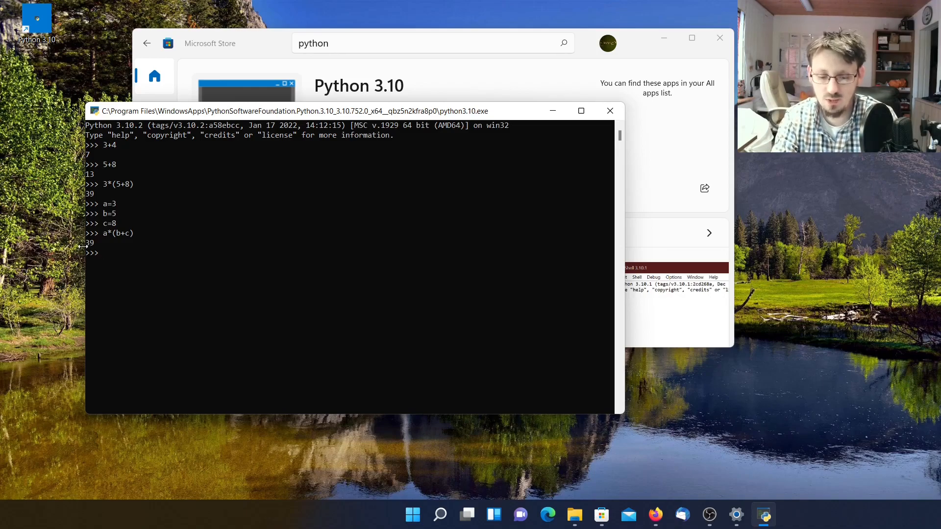
Run print("Hello world!") in the interpreter to output Hello world!
{"action": "type", "text": "print"}
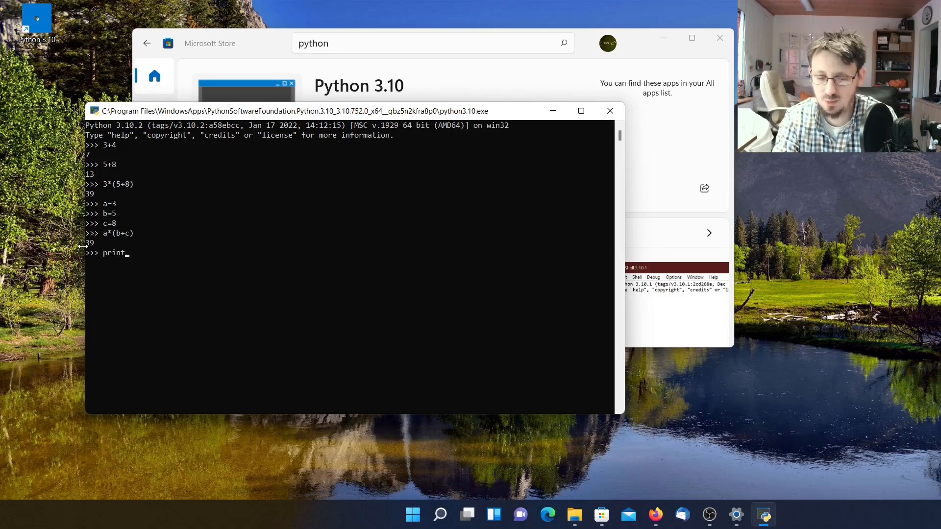
{"action": "type", "text": "("}
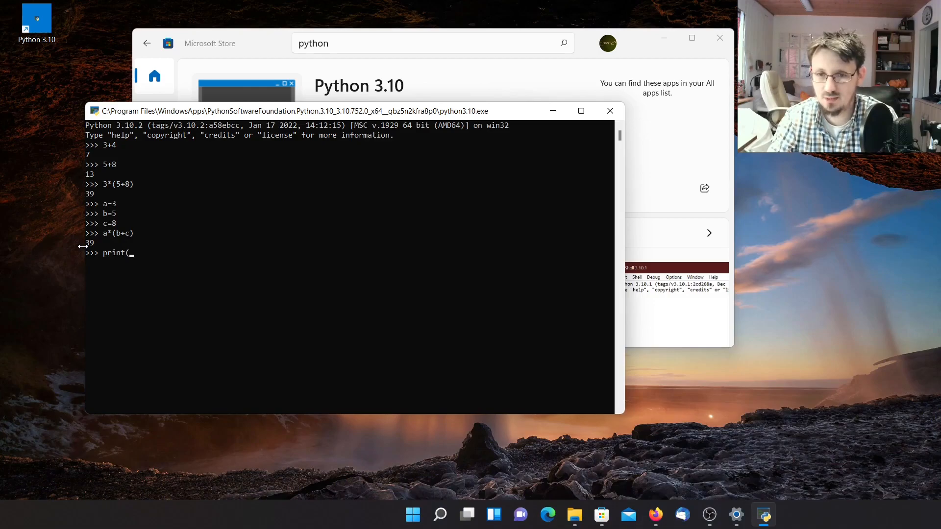
{"action": "type", "text": "\""}
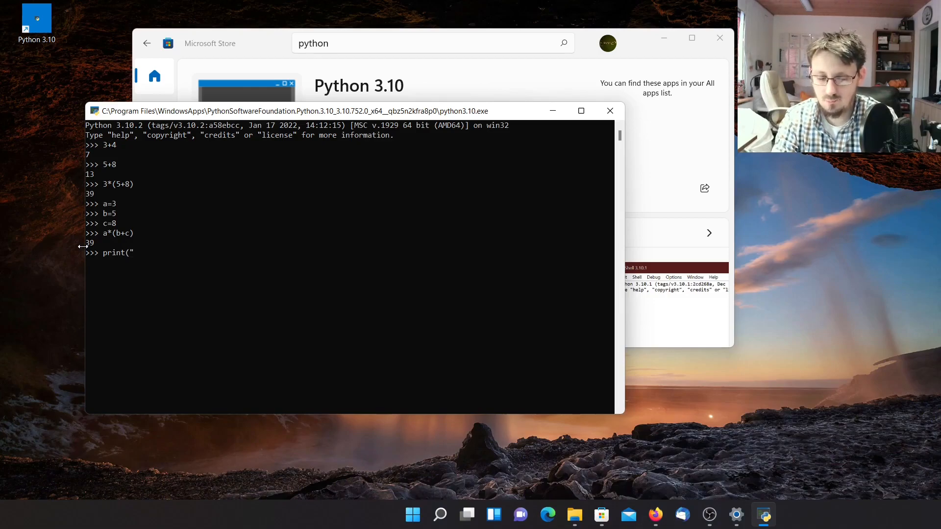
{"action": "type", "text": "Hello world"}
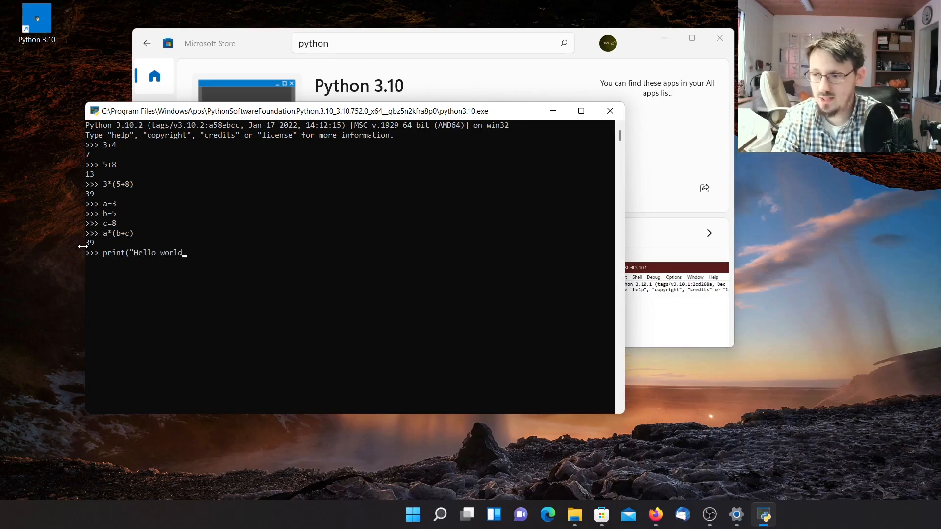
{"action": "type", "text": "!\"("}
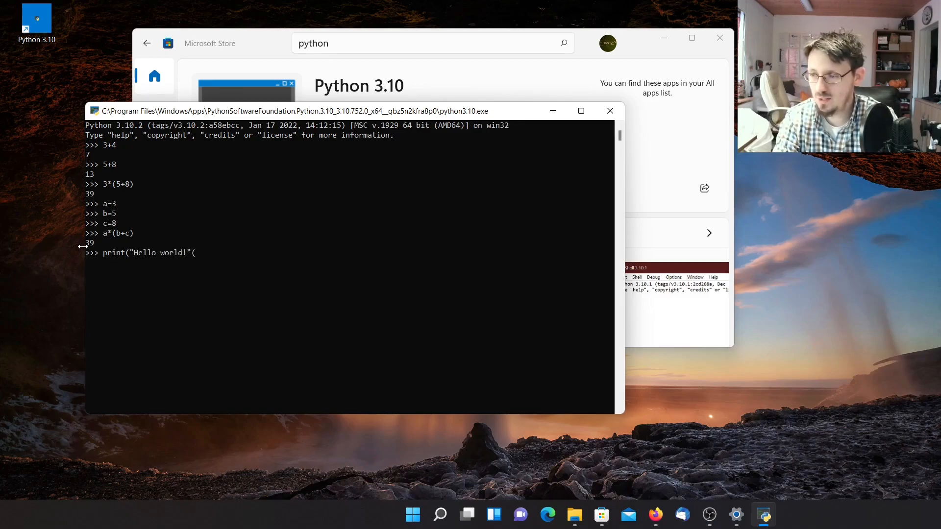
{"action": "type", "text": ")"}
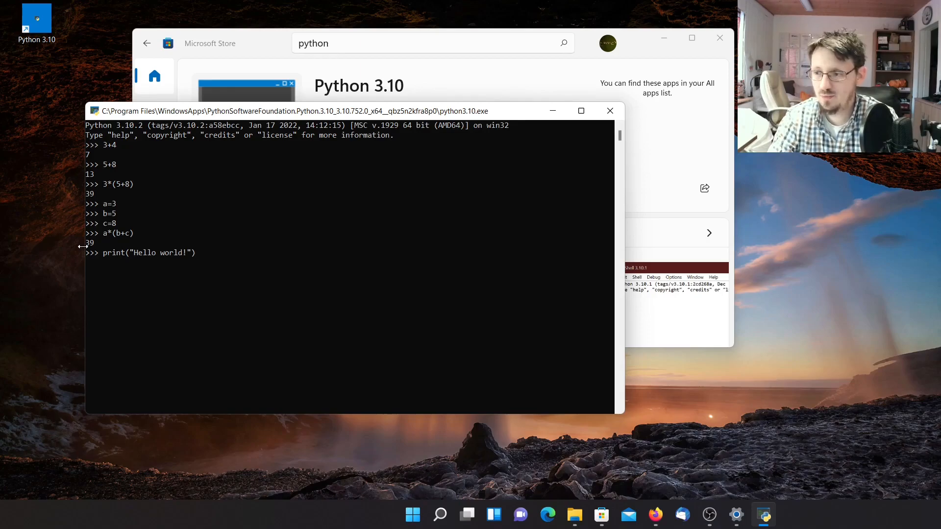
{"action": "key", "text": "Return"}
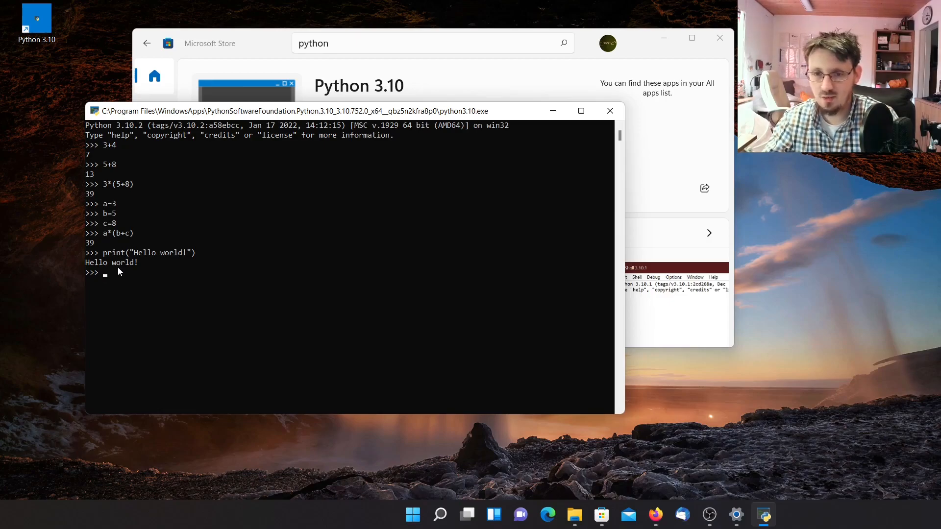
{"action": "mouse_move", "coordinate": [610, 111]}
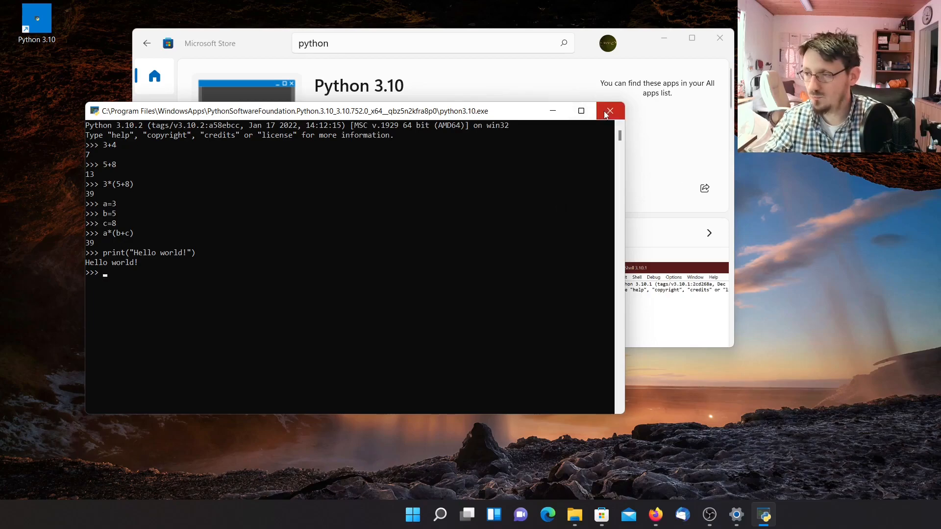
Close the Python interpreter and search Microsoft Store for 'visual studio code'.
{"action": "left_click", "coordinate": [610, 111]}
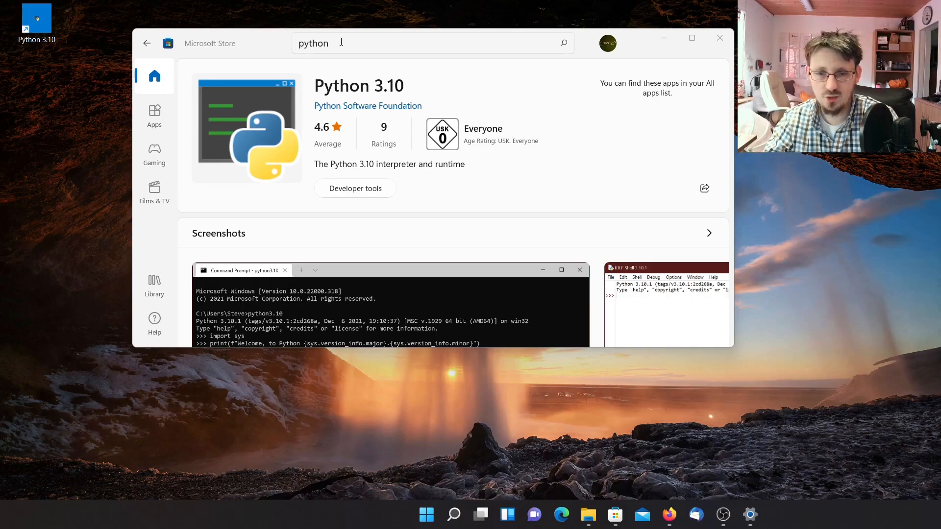
{"action": "type", "text": "vi"}
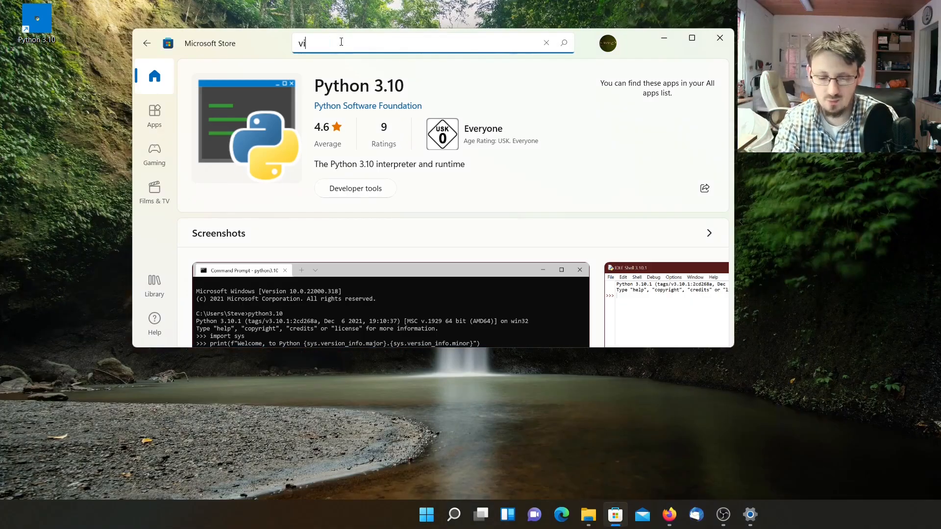
{"action": "type", "text": "sual st=ui"}
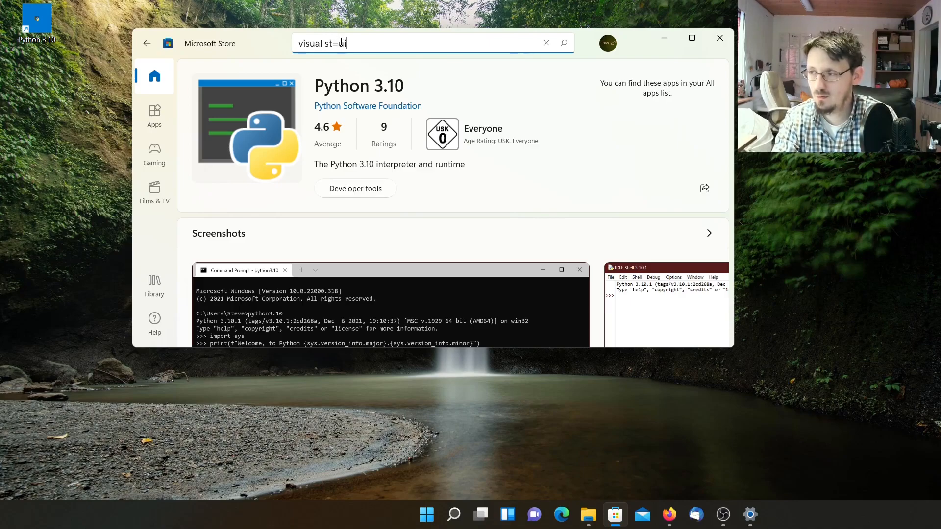
{"action": "type", "text": "udio code"}
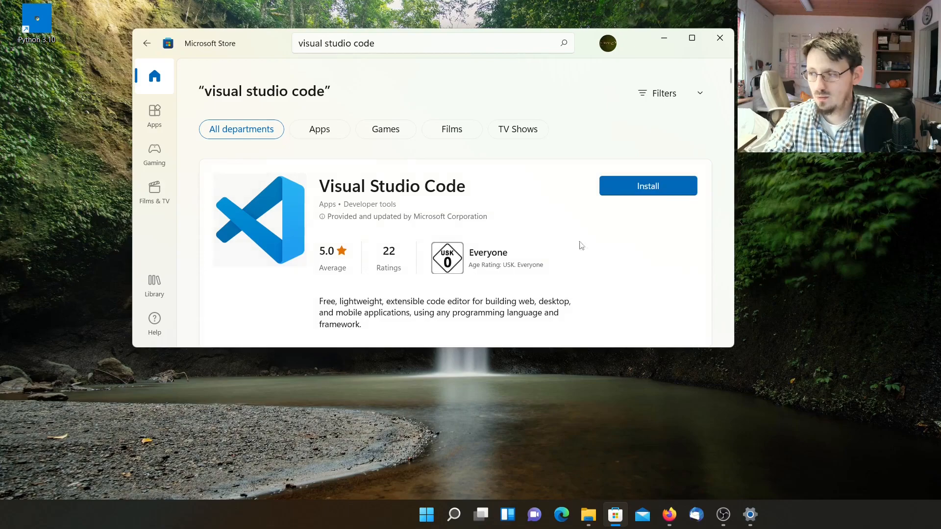
{"action": "mouse_move", "coordinate": [388, 207]}
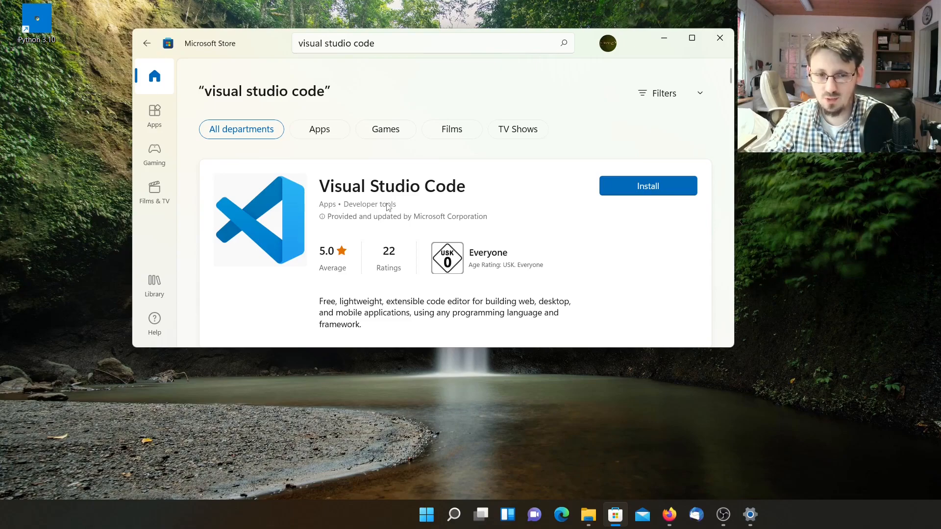
{"action": "mouse_move", "coordinate": [647, 186]}
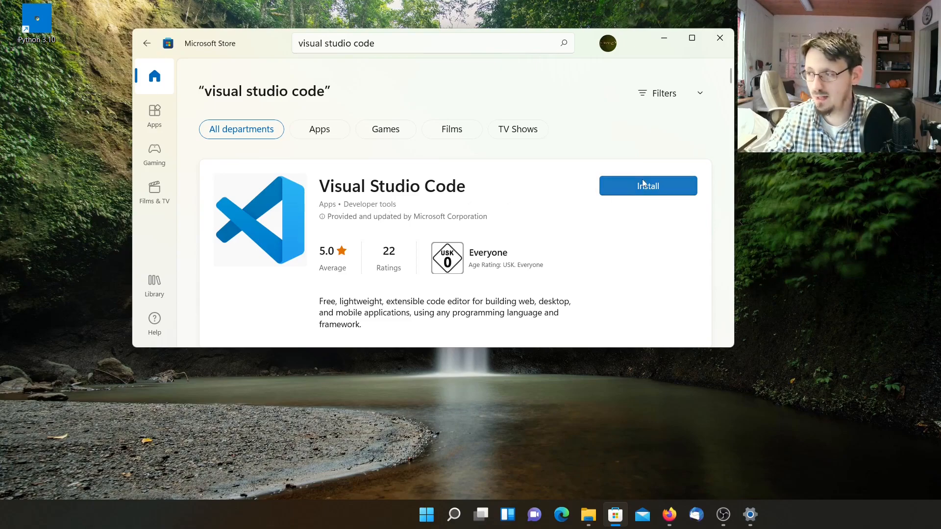
{"action": "mouse_move", "coordinate": [407, 192]}
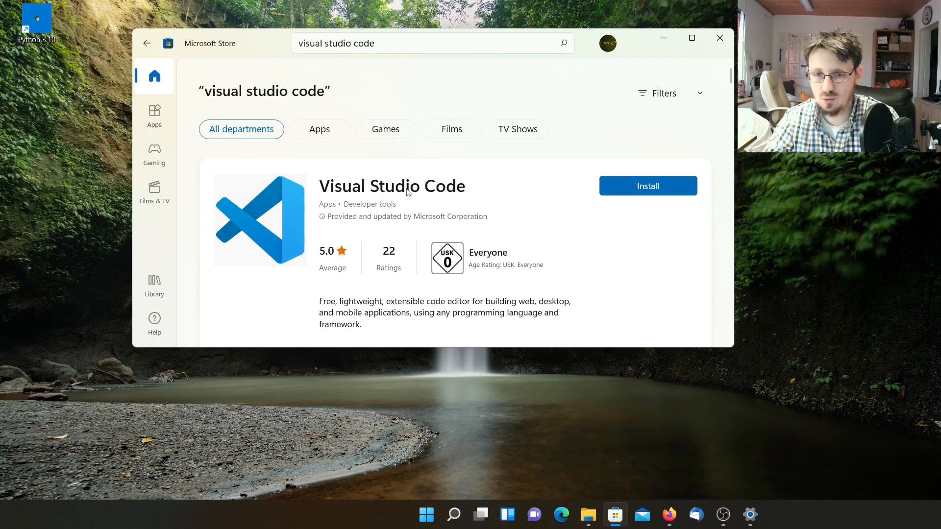
{"action": "mouse_move", "coordinate": [479, 192]}
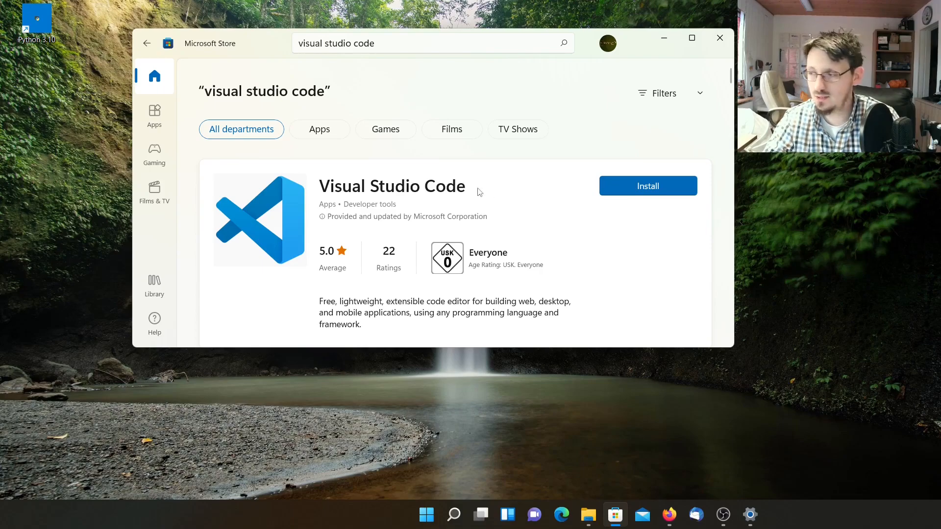
Install Visual Studio Code from its Store listing and launch it.
{"action": "left_click", "coordinate": [647, 187]}
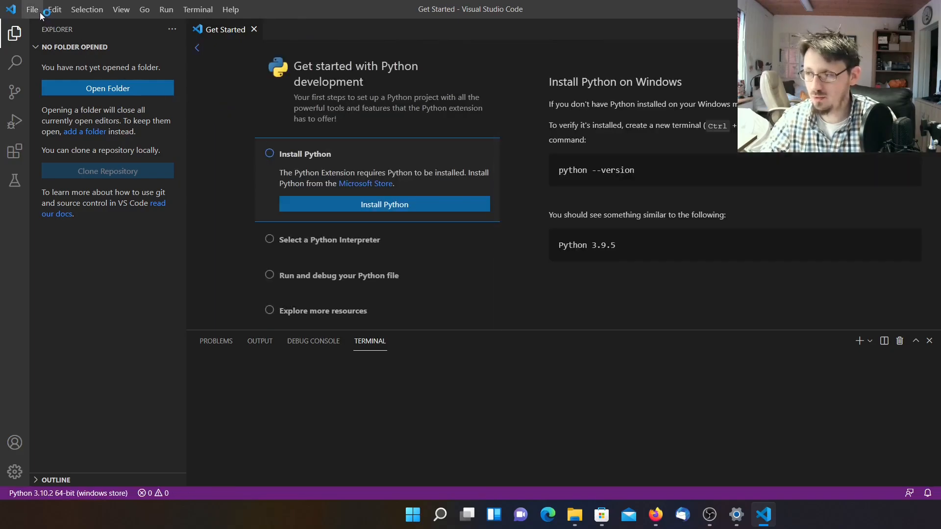
Create a new untitled file and save it as helloworld with Python file type.
{"action": "left_click", "coordinate": [32, 9]}
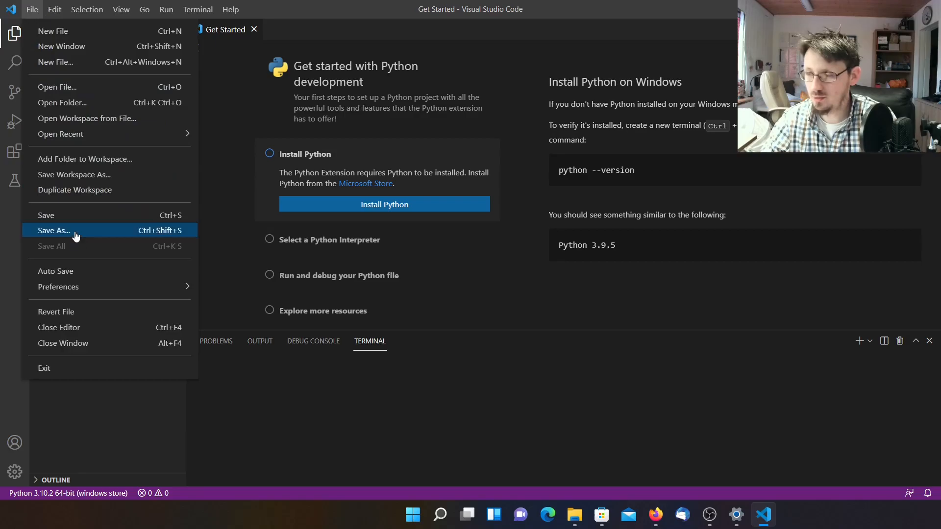
{"action": "left_click", "coordinate": [53, 31]}
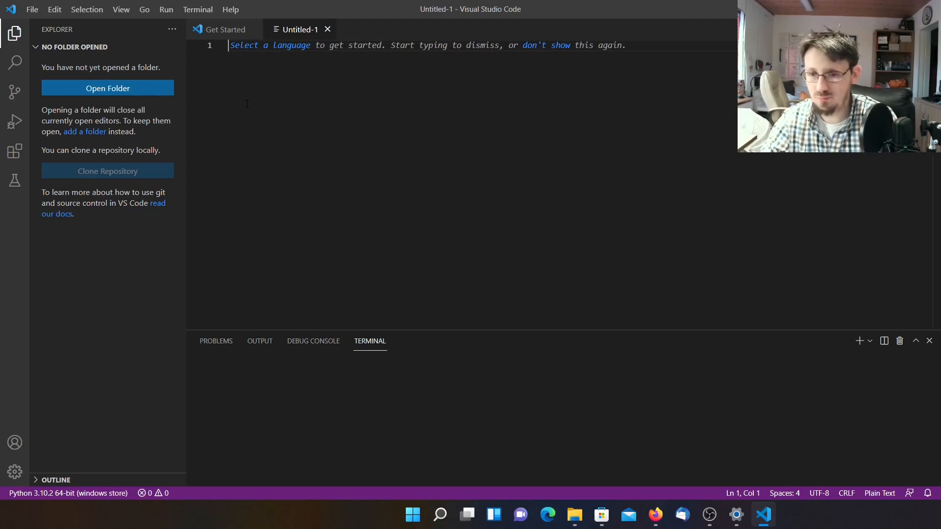
{"action": "mouse_move", "coordinate": [174, 68]}
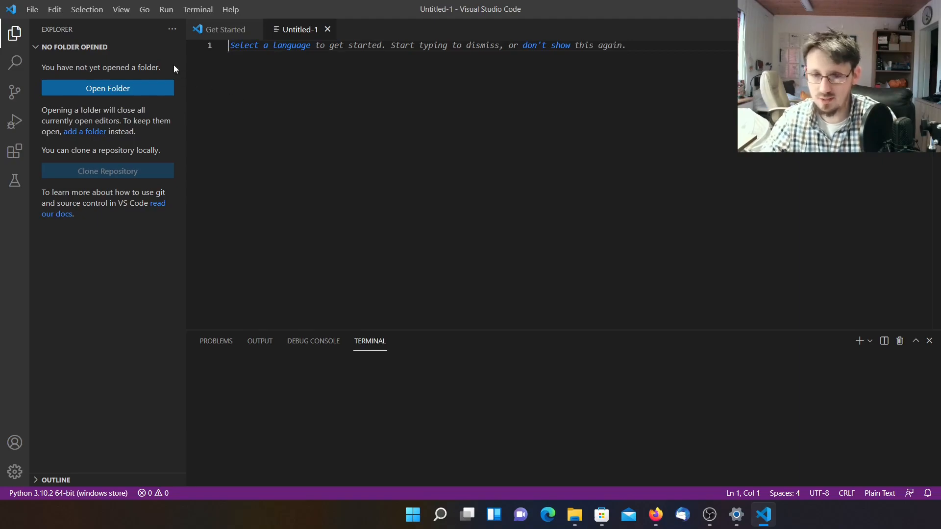
{"action": "left_click", "coordinate": [32, 9]}
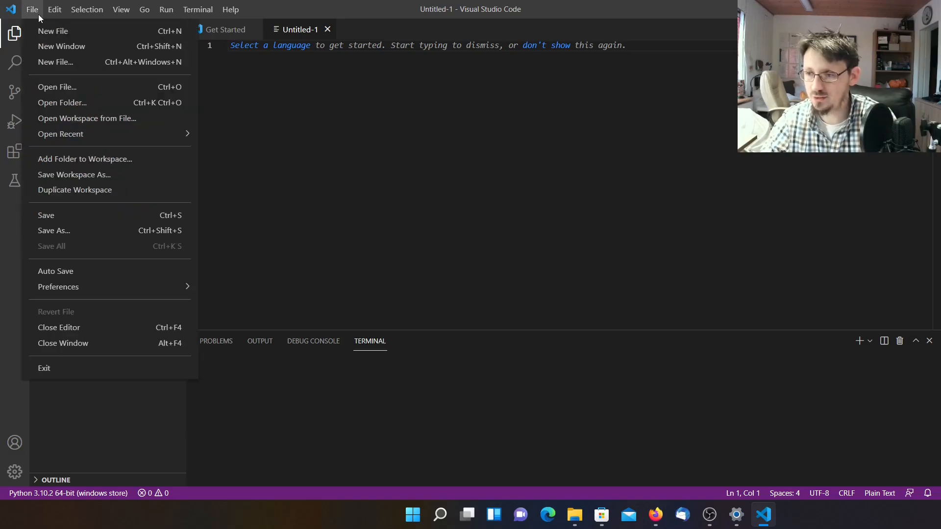
{"action": "mouse_move", "coordinate": [62, 103]}
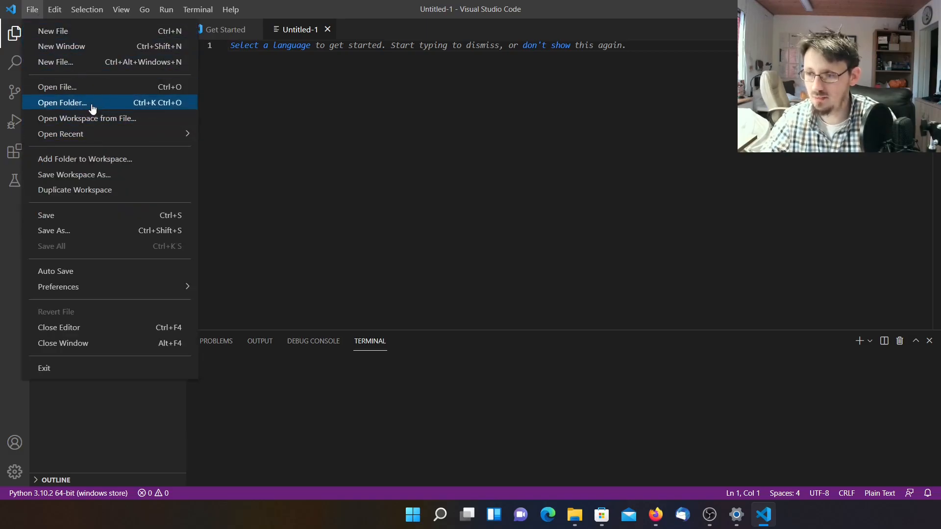
{"action": "left_click", "coordinate": [54, 230]}
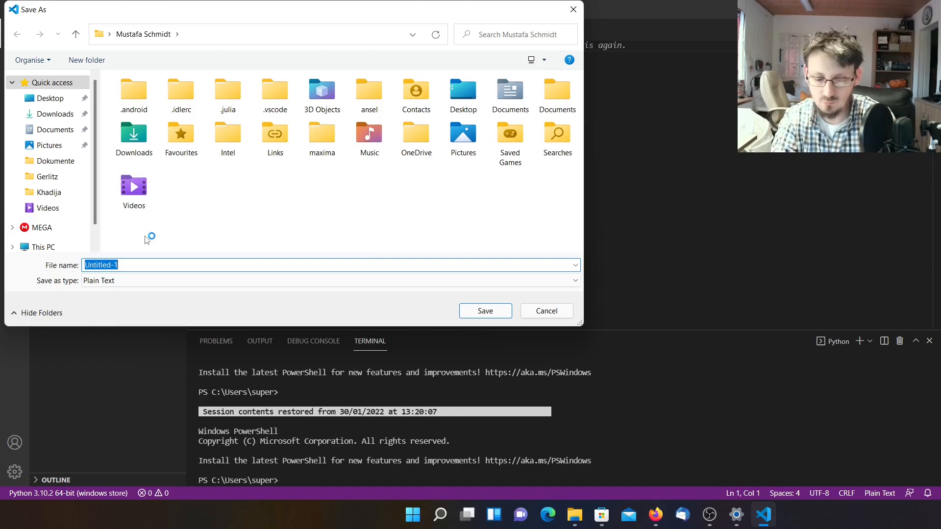
{"action": "type", "text": "helloworld"}
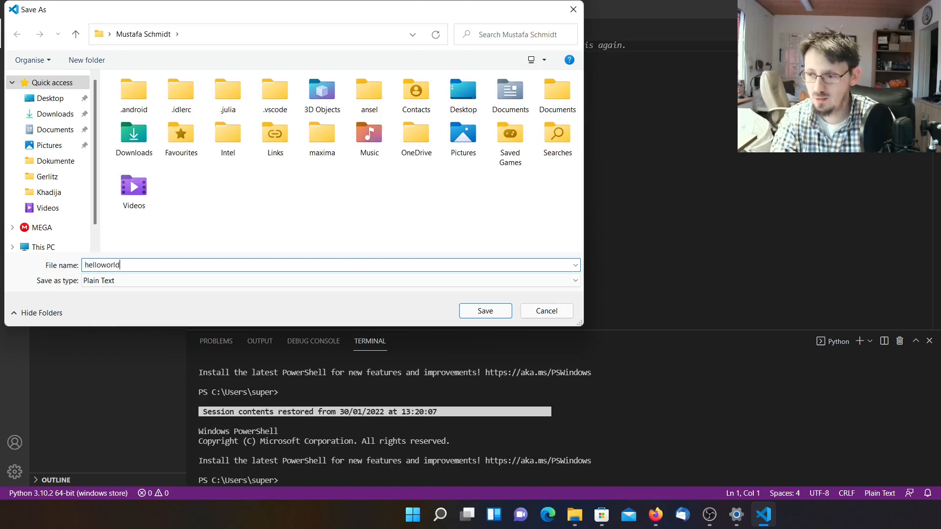
{"action": "type", "text": ".pz"}
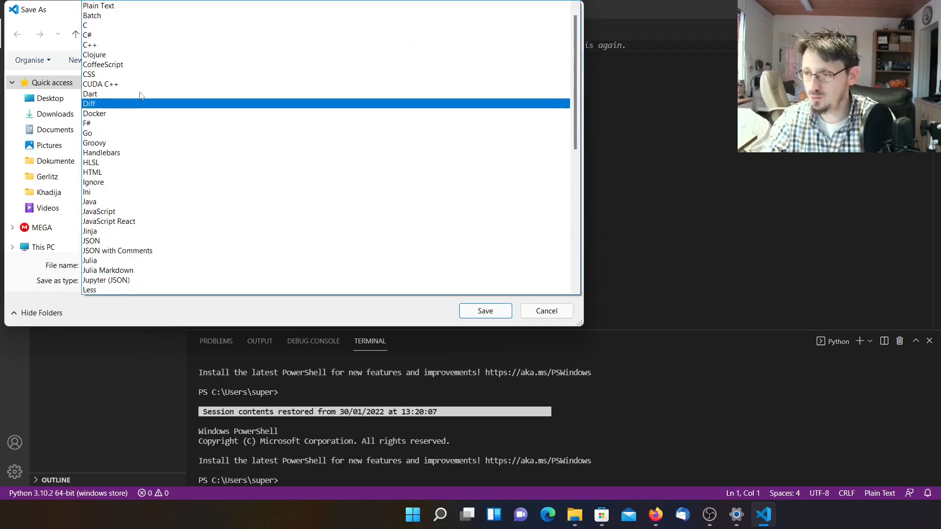
{"action": "left_click", "coordinate": [109, 221]}
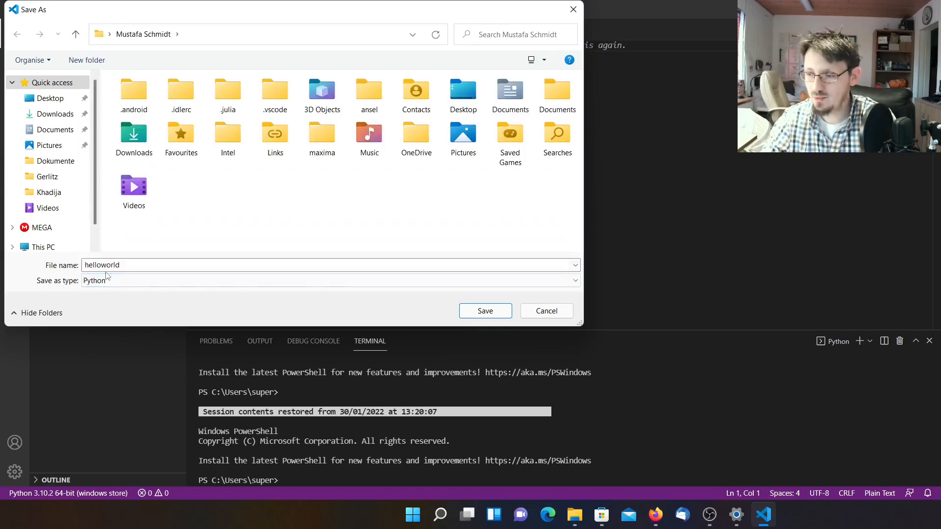
{"action": "mouse_move", "coordinate": [485, 311]}
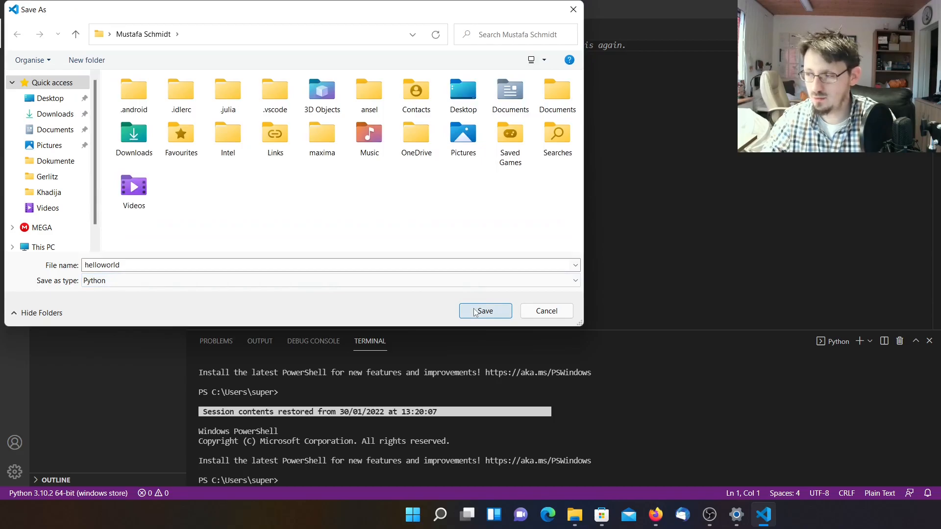
{"action": "left_click", "coordinate": [485, 311]}
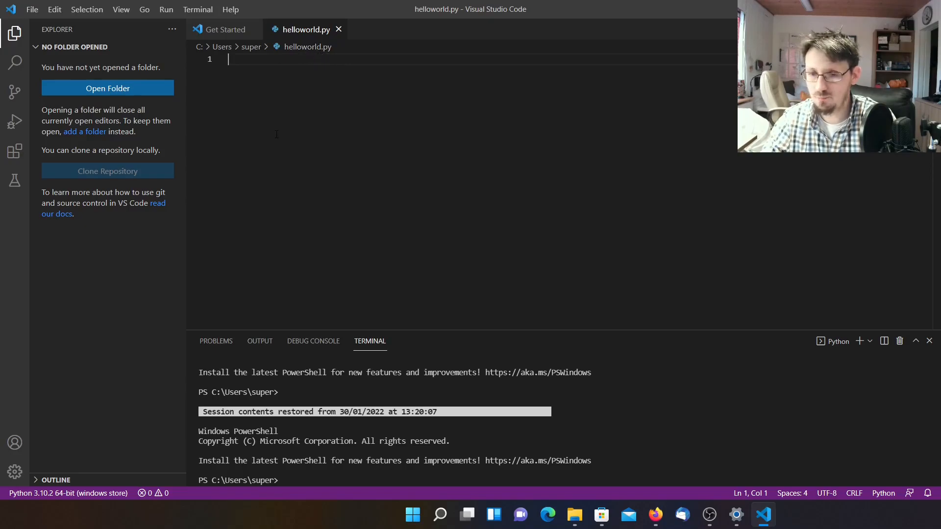
{"action": "mouse_move", "coordinate": [386, 147]}
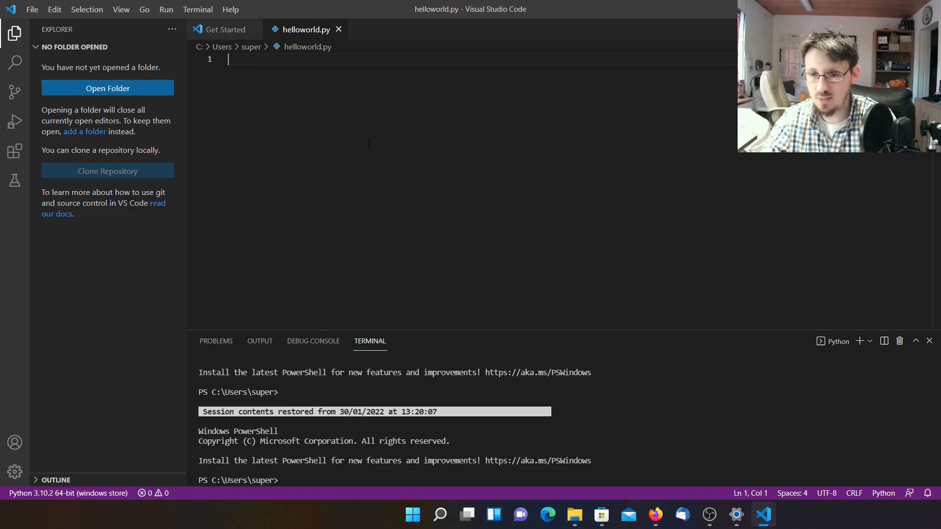
{"action": "mouse_move", "coordinate": [810, 404]}
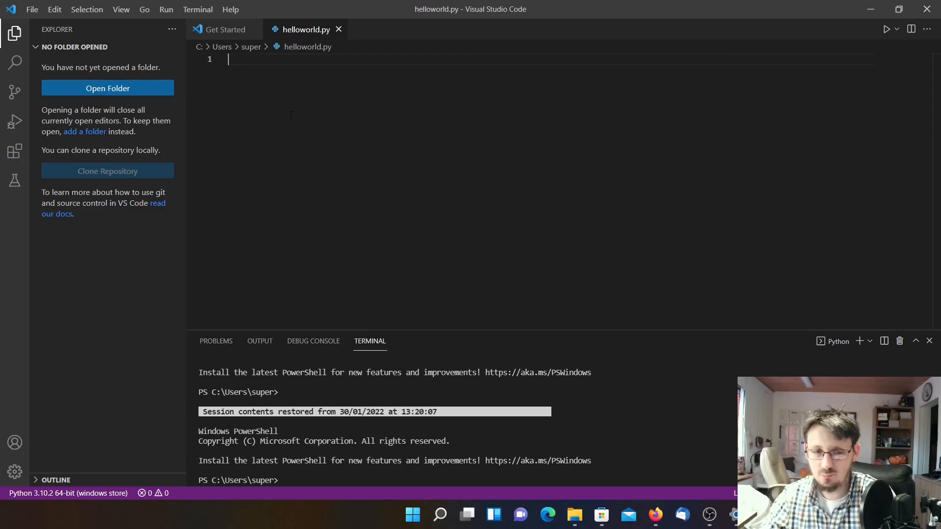
{"action": "mouse_move", "coordinate": [882, 39]}
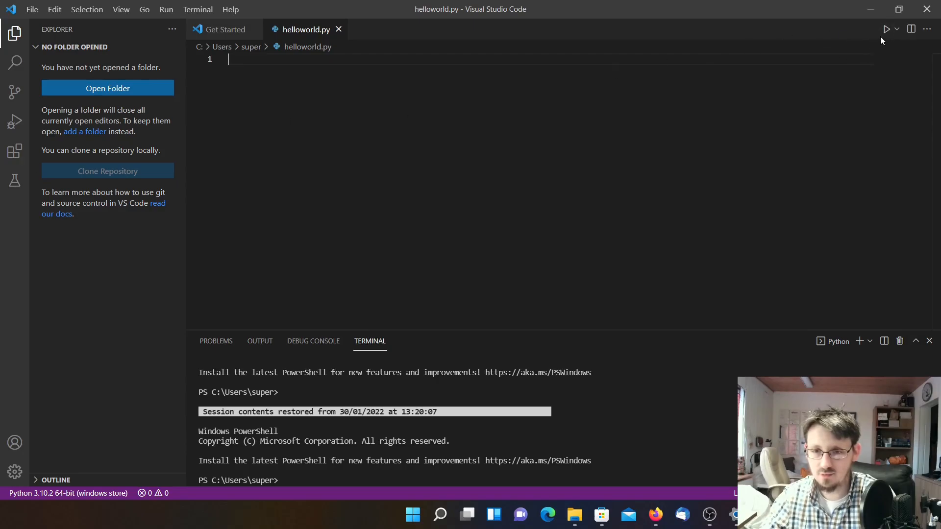
{"action": "mouse_move", "coordinate": [878, 60]}
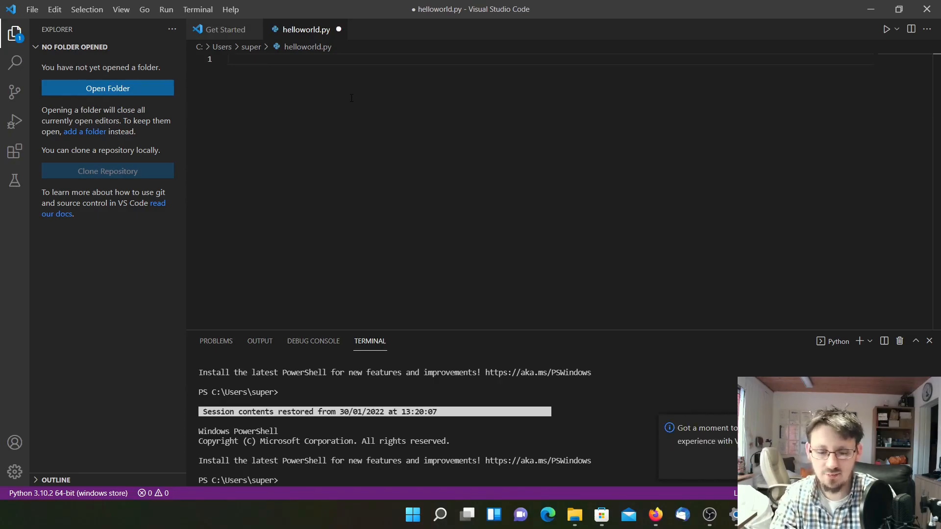
Write a=3, b=10 and a+b in helloworld.py and run the script.
{"action": "type", "text": "a"}
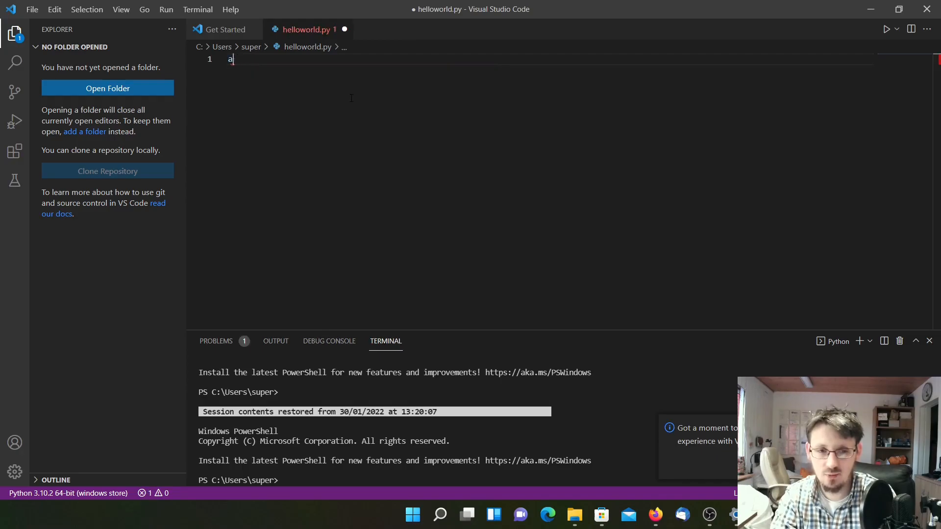
{"action": "type", "text": "="}
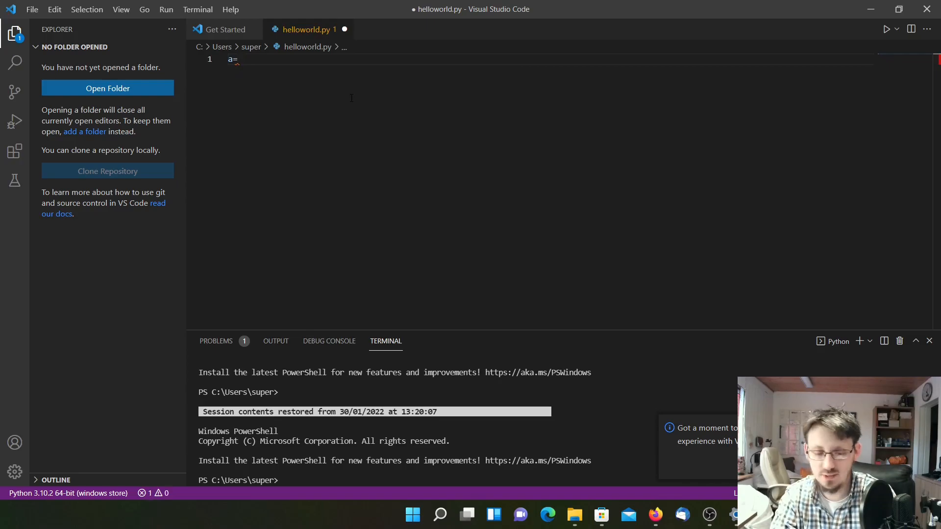
{"action": "type", "text": "3"}
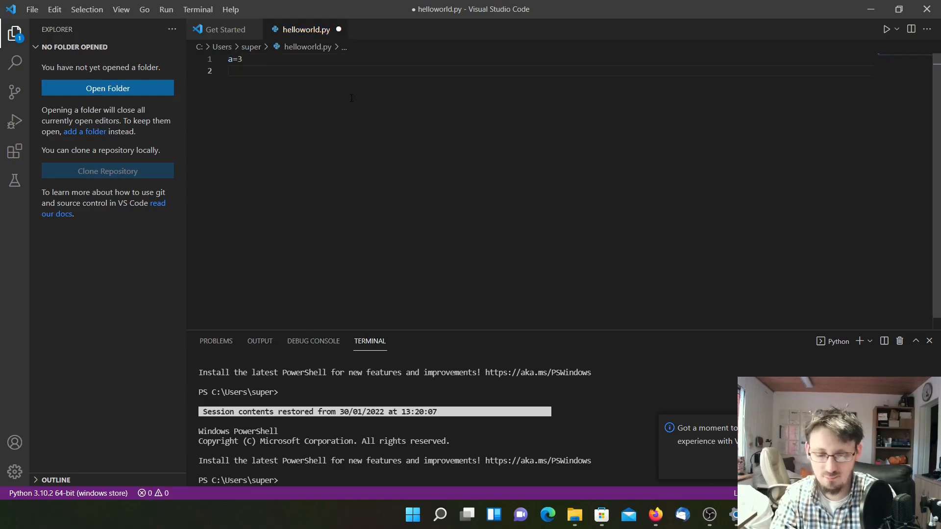
{"action": "type", "text": "b="}
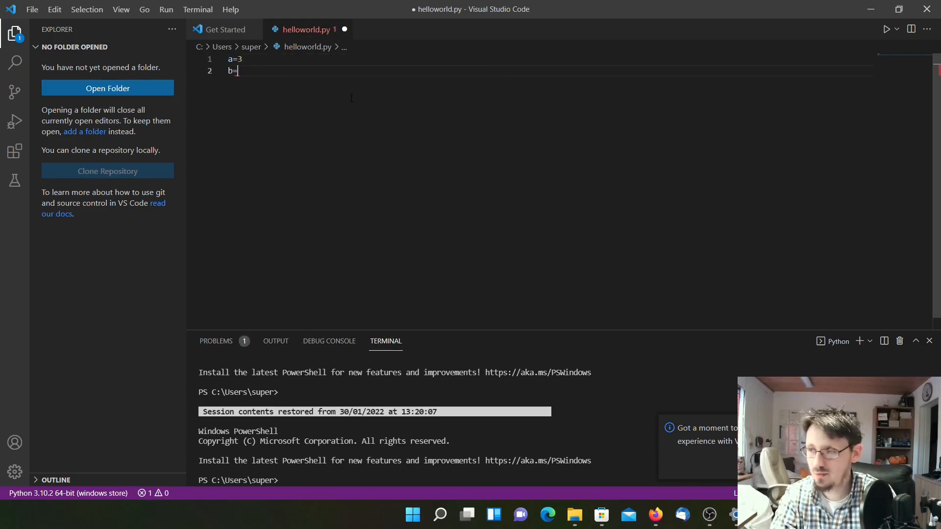
{"action": "type", "text": "10"}
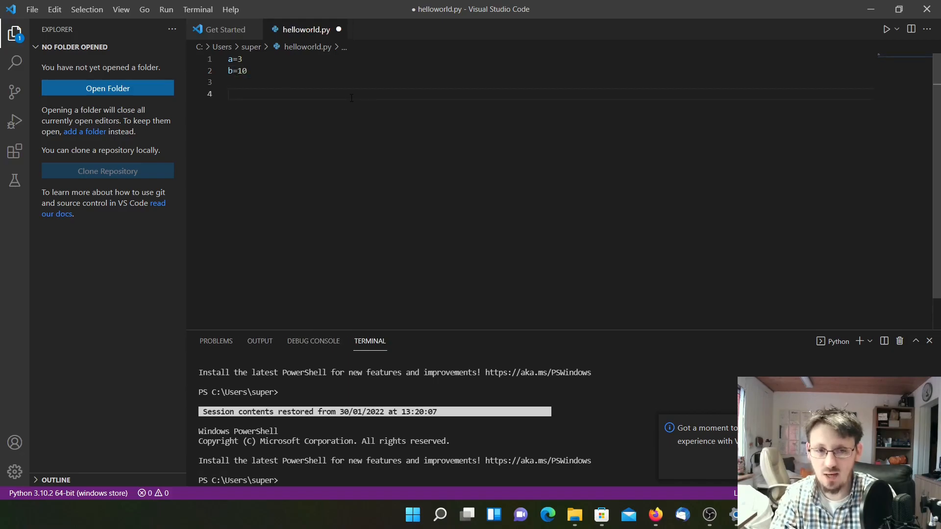
{"action": "type", "text": "a"}
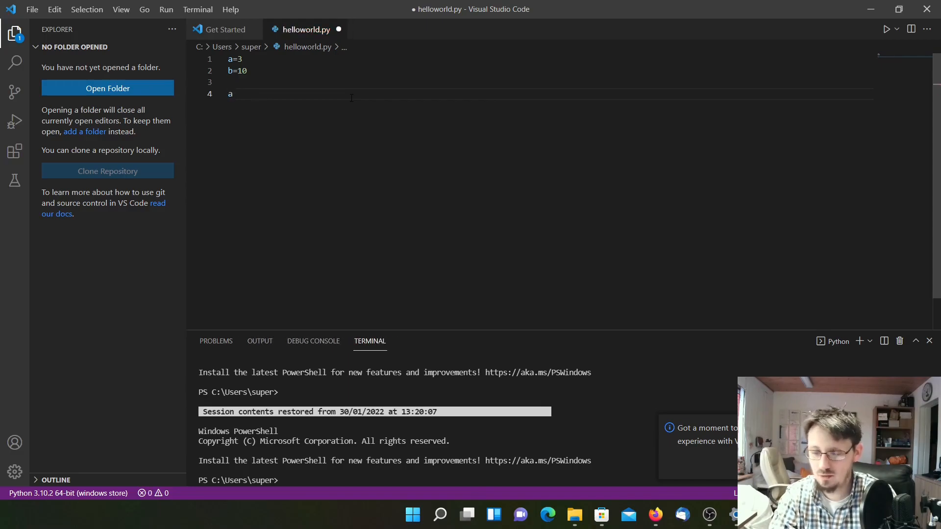
{"action": "type", "text": "+b"}
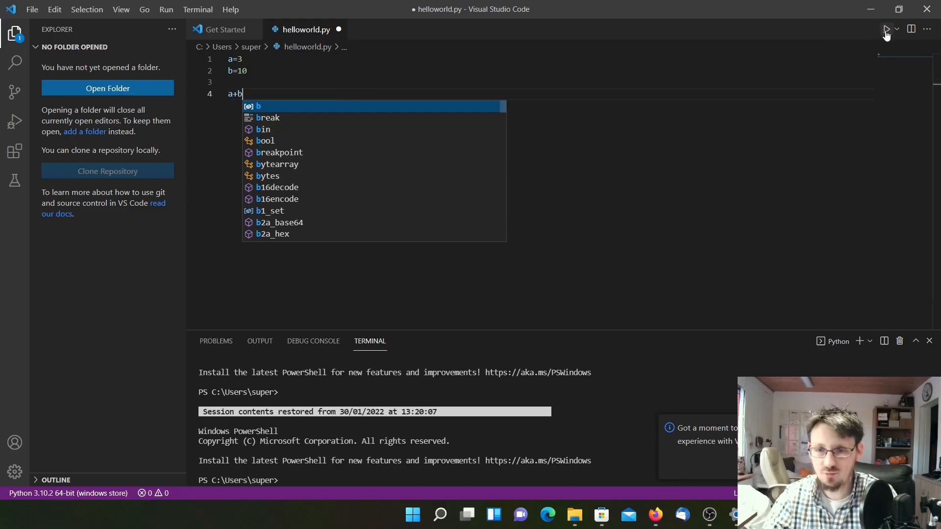
{"action": "mouse_move", "coordinate": [887, 31]}
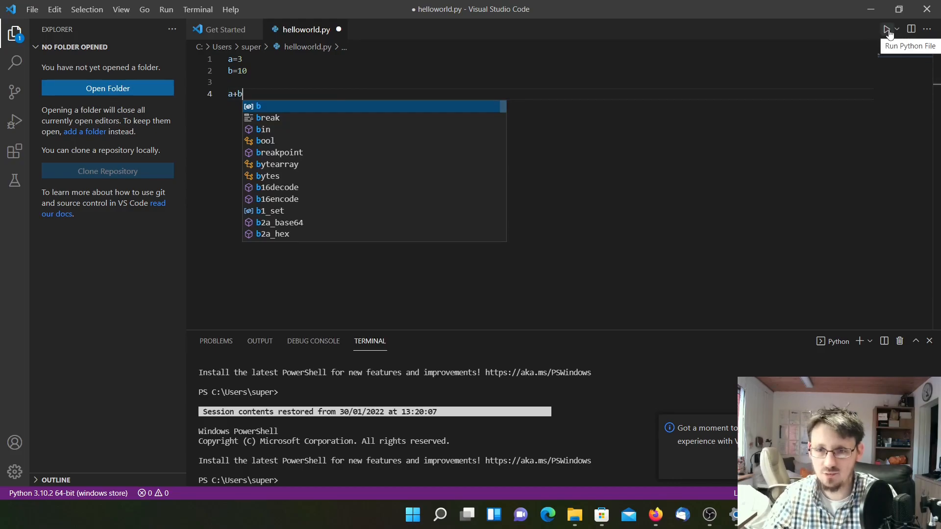
{"action": "left_click", "coordinate": [887, 29]}
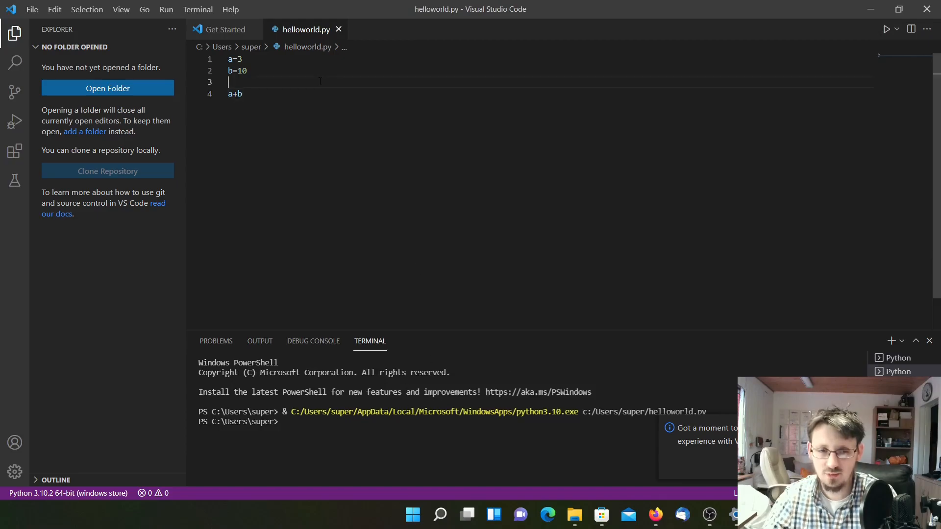
Change line 4 to print(a+b) and run the script, printing 13.
{"action": "left_click", "coordinate": [229, 94]}
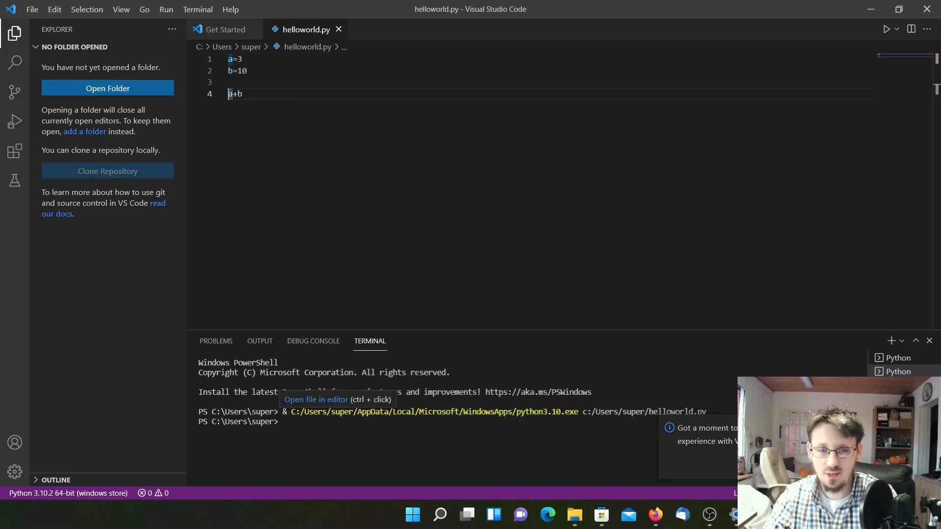
{"action": "mouse_move", "coordinate": [104, 253]}
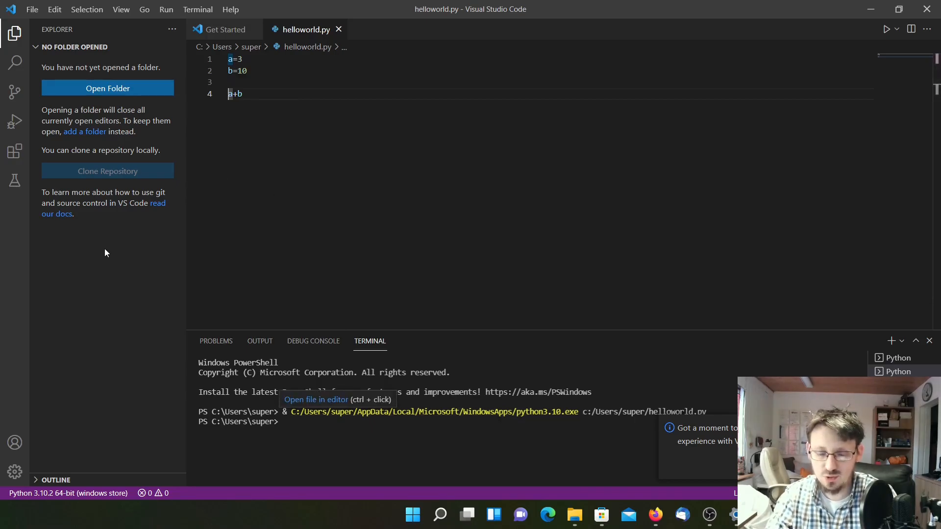
{"action": "type", "text": "print("}
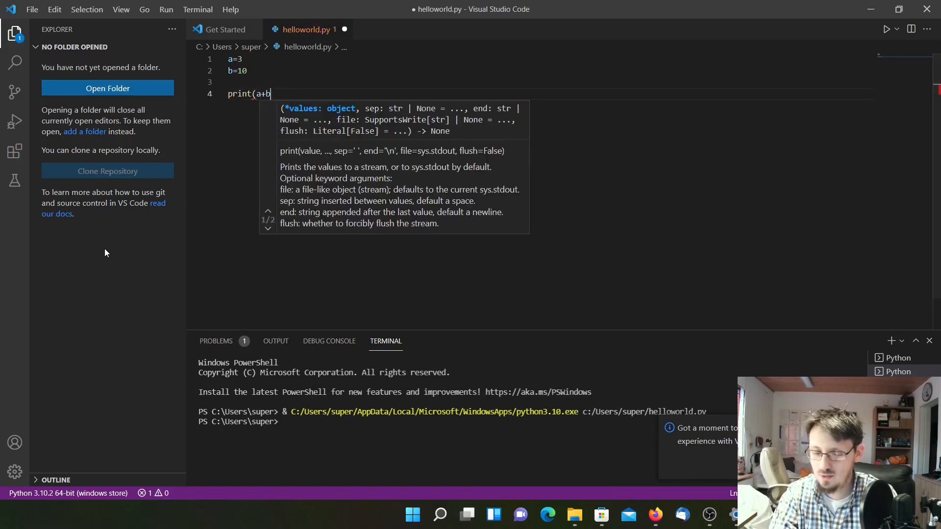
{"action": "type", "text": ")"}
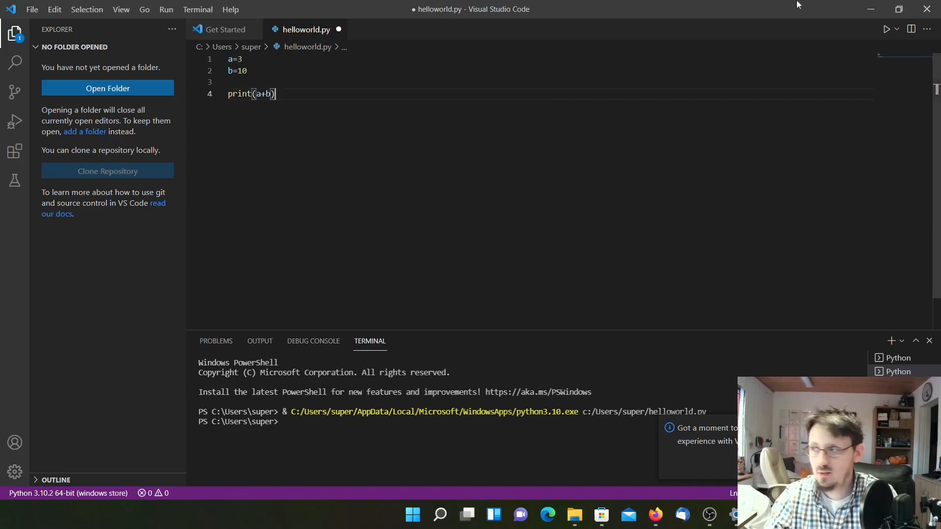
{"action": "mouse_move", "coordinate": [885, 29]}
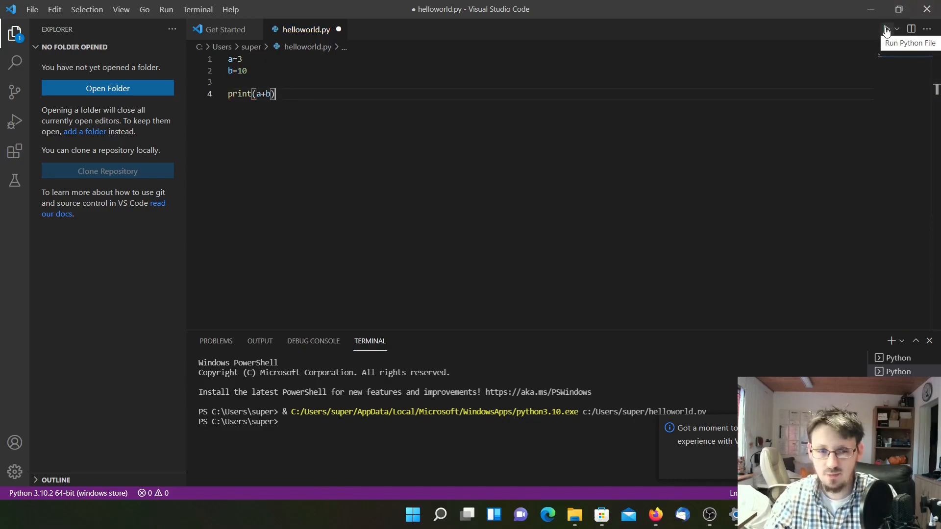
{"action": "left_click", "coordinate": [886, 29]}
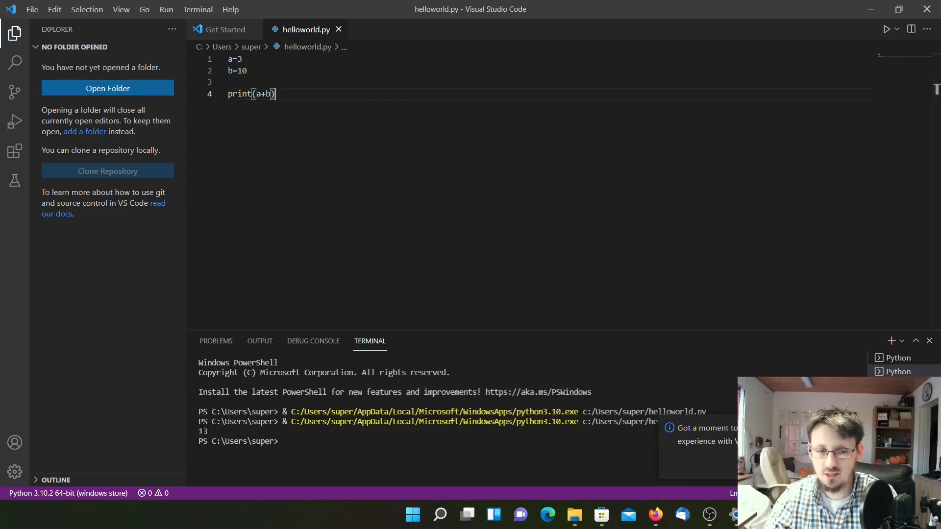
{"action": "mouse_move", "coordinate": [246, 299]}
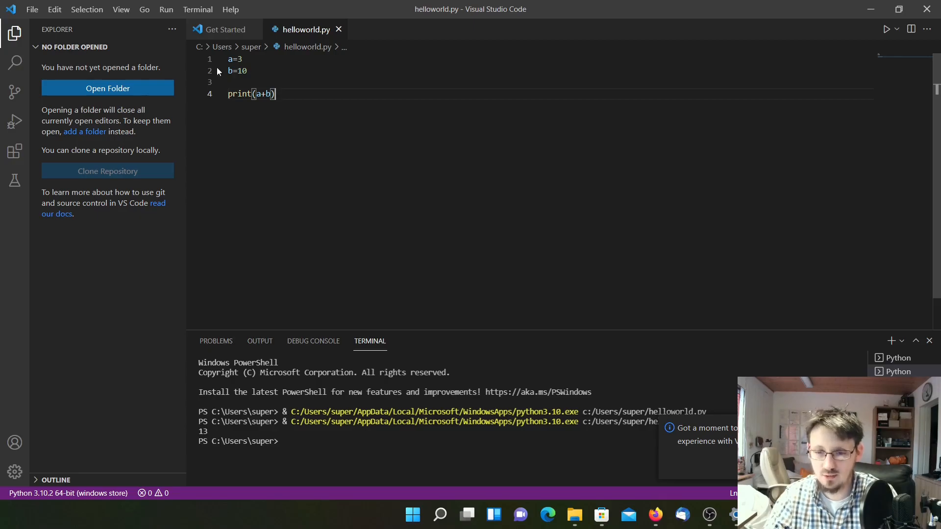
{"action": "mouse_move", "coordinate": [230, 58]}
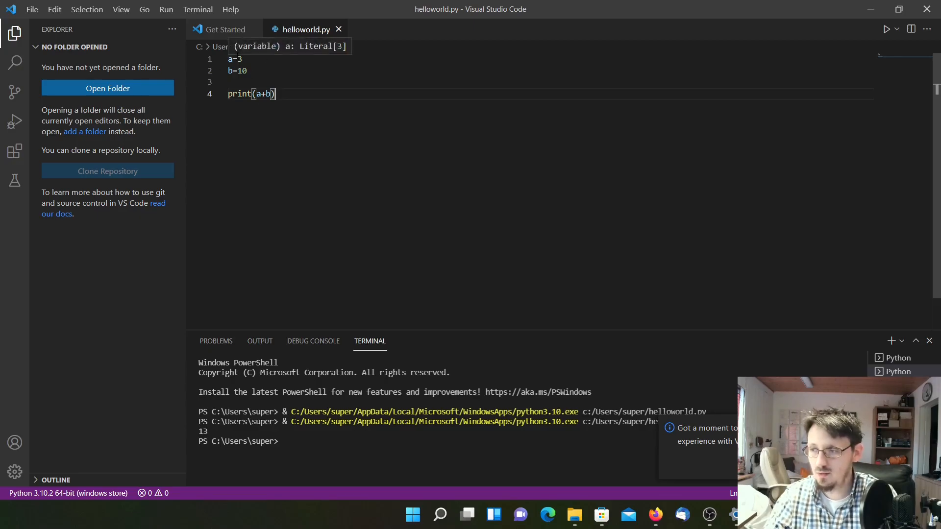
{"action": "left_click", "coordinate": [236, 59]}
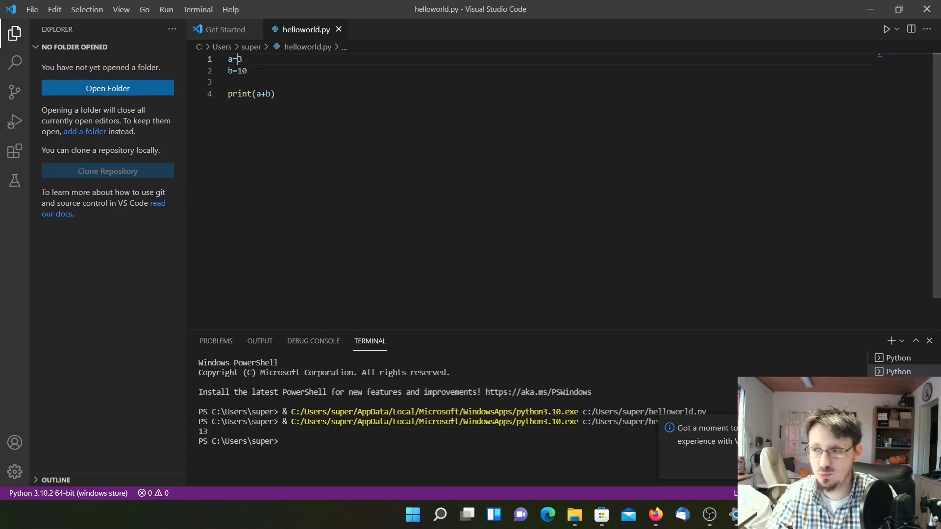
Set a to "Hello " and b to "World!" and run helloworld.py, printing Hello World!
{"action": "type", "text": "\""}
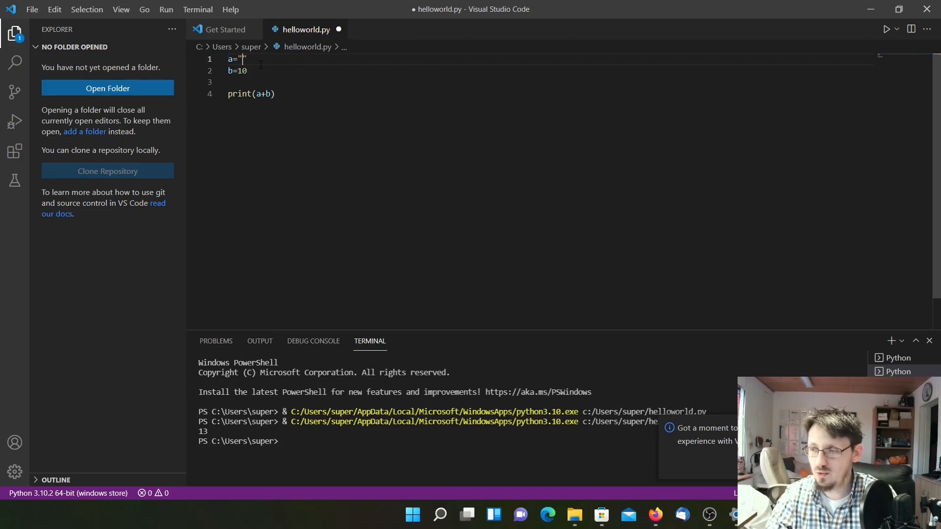
{"action": "type", "text": "He"}
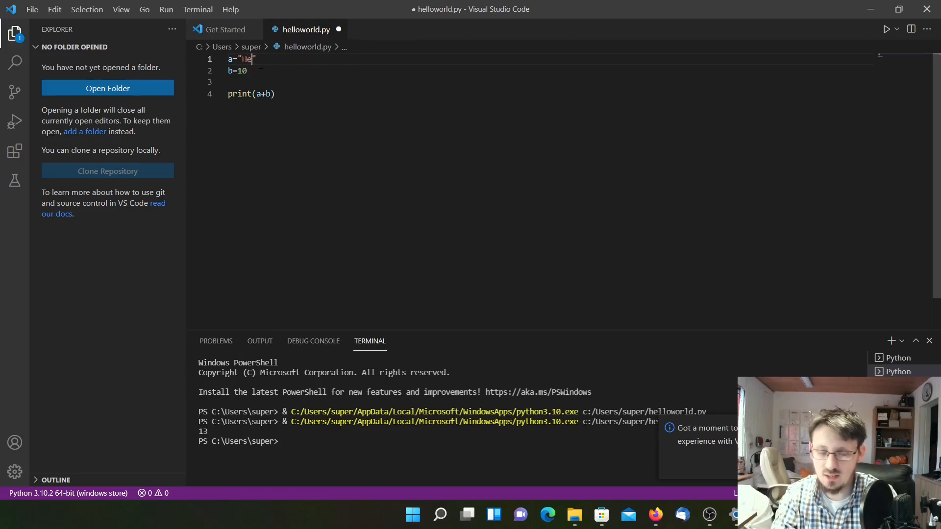
{"action": "type", "text": "llo"}
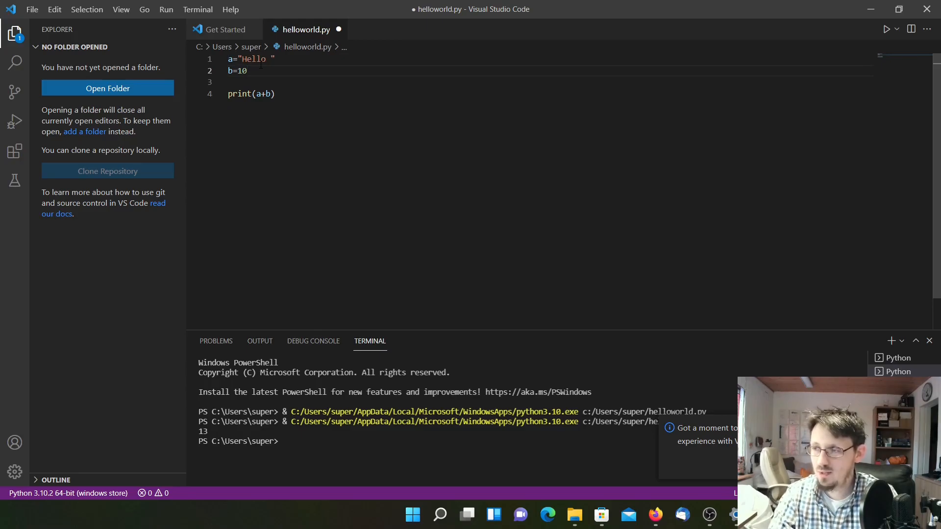
{"action": "type", "text": "\"World\""}
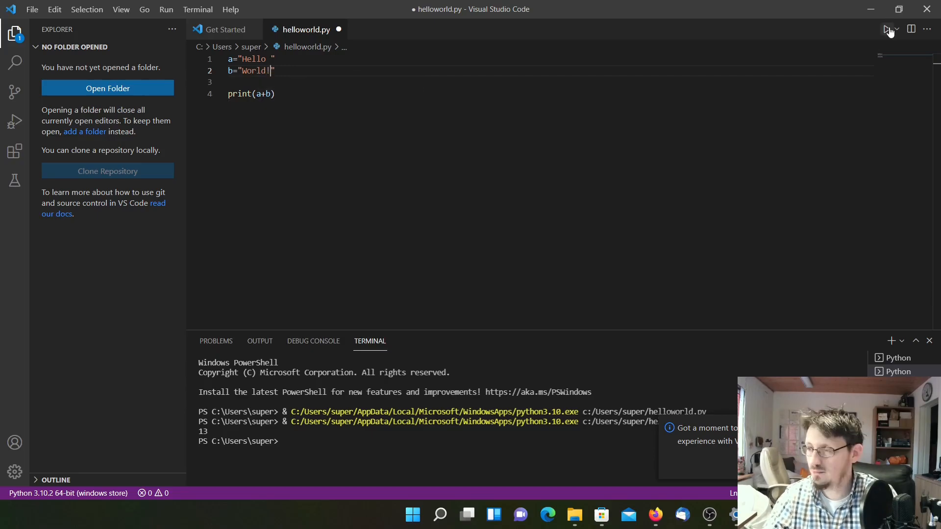
{"action": "mouse_move", "coordinate": [262, 93]}
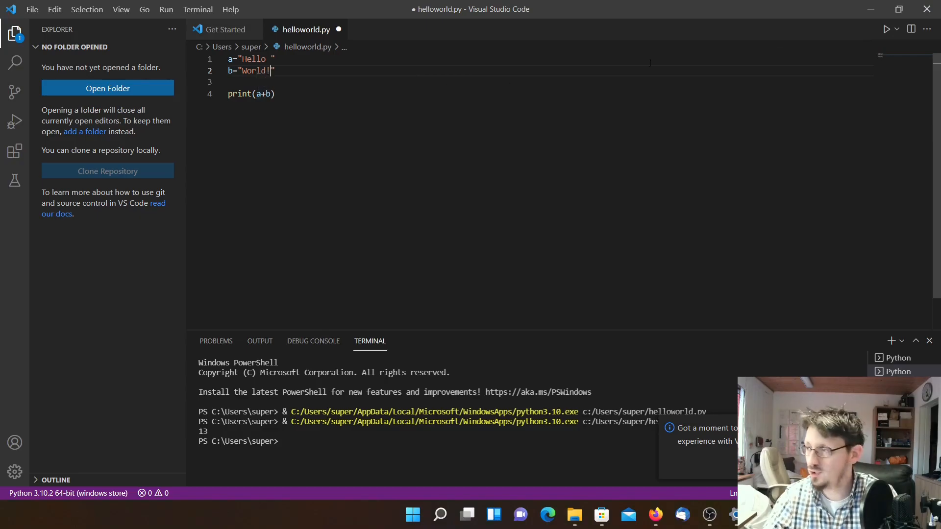
{"action": "left_click", "coordinate": [887, 29]}
{"action": "type", "text": "a"}
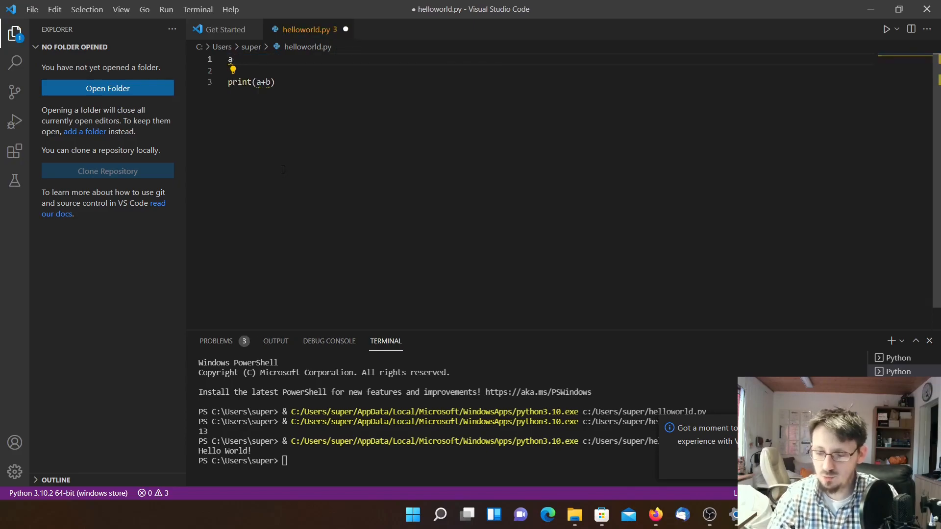
Assign a=3 and b=5, print a/b, and run the script to get 0.6.
{"action": "type", "text": "=3"}
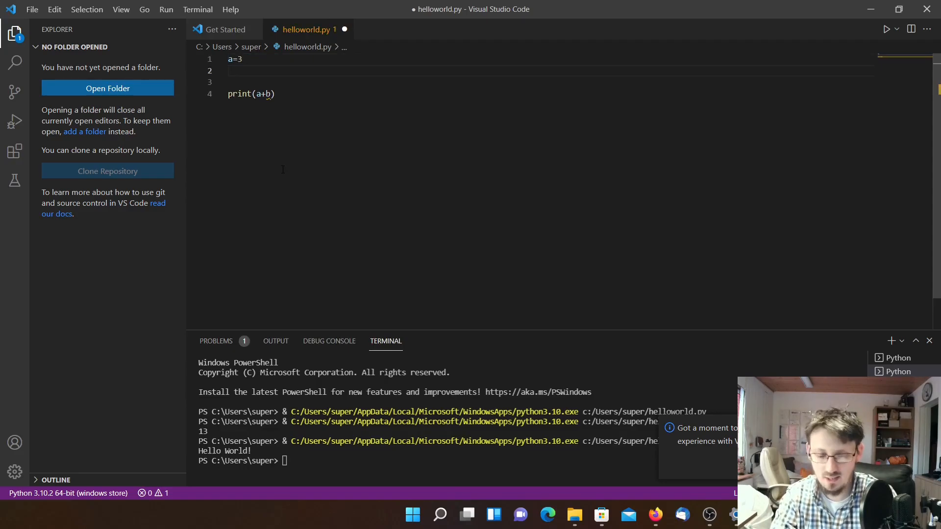
{"action": "type", "text": "b="}
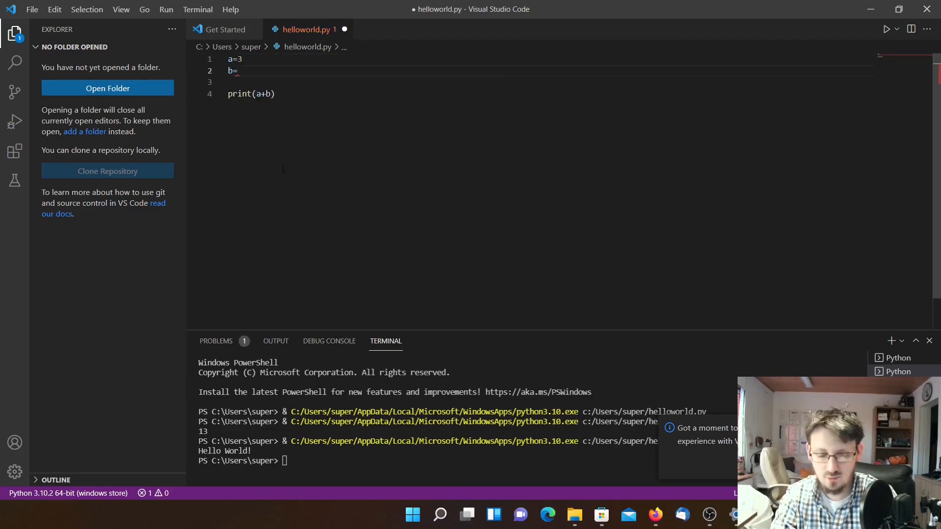
{"action": "type", "text": "5"}
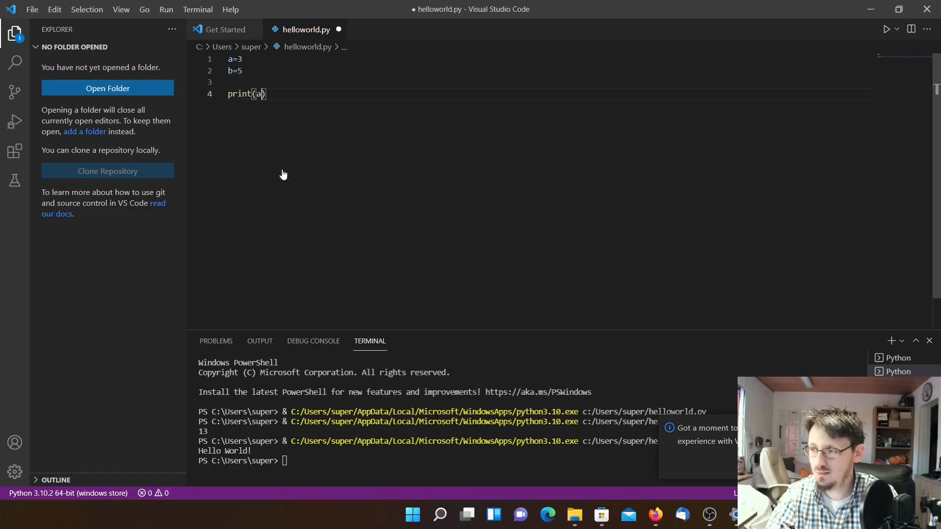
{"action": "type", "text": "/"}
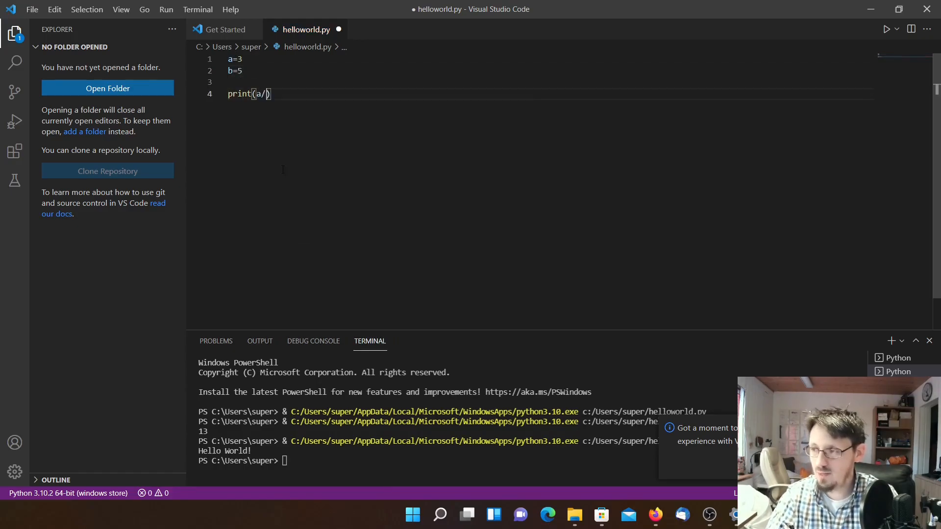
{"action": "type", "text": "b"}
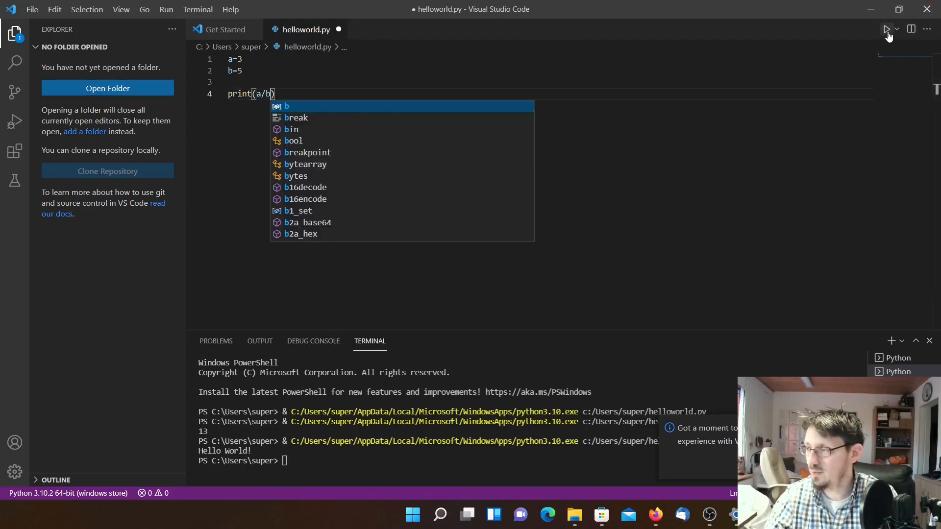
{"action": "left_click", "coordinate": [885, 29]}
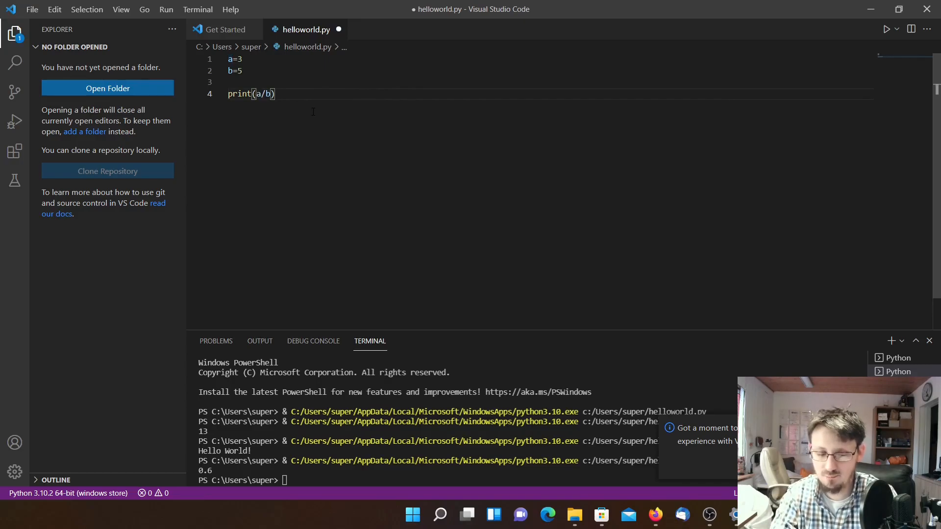
Change line 4 to print("Result: "+a/b), hit the TypeError, and begin wrapping a/b in str.
{"action": "type", "text": "\"Result:"}
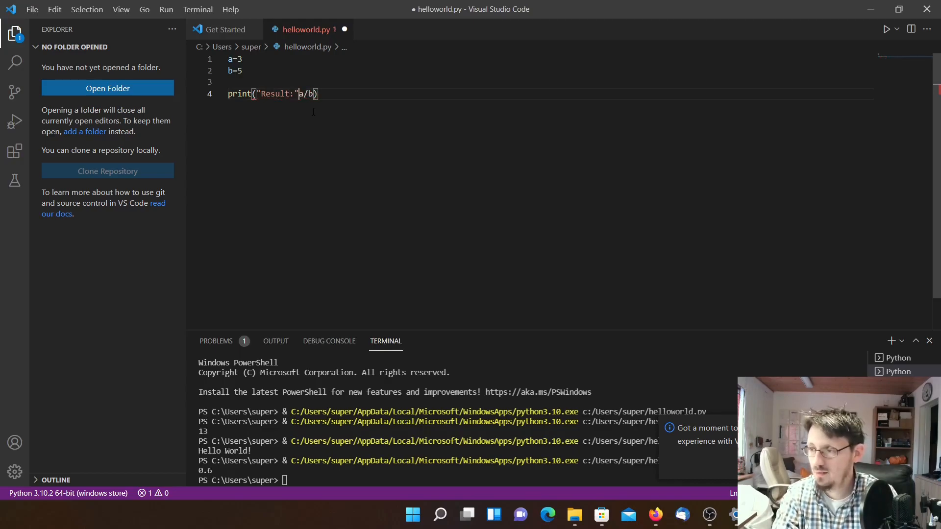
{"action": "type", "text": "]"}
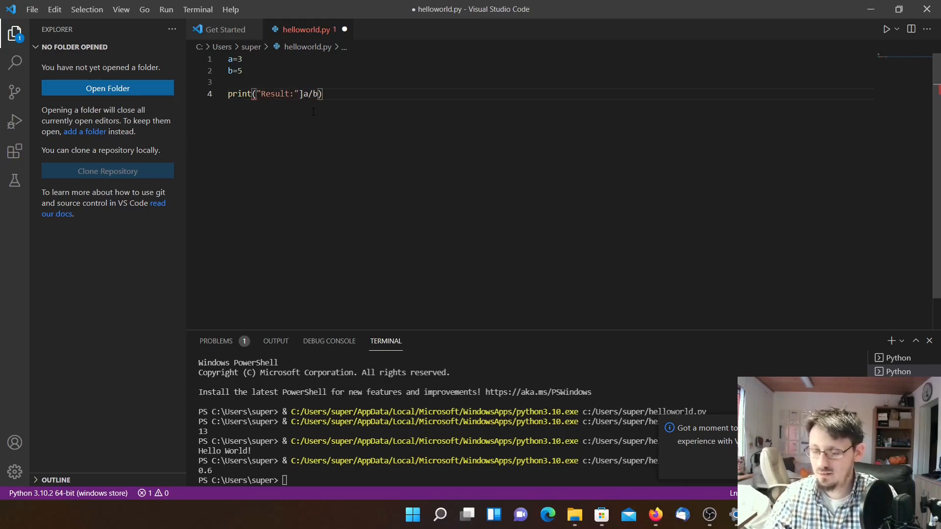
{"action": "type", "text": "+"}
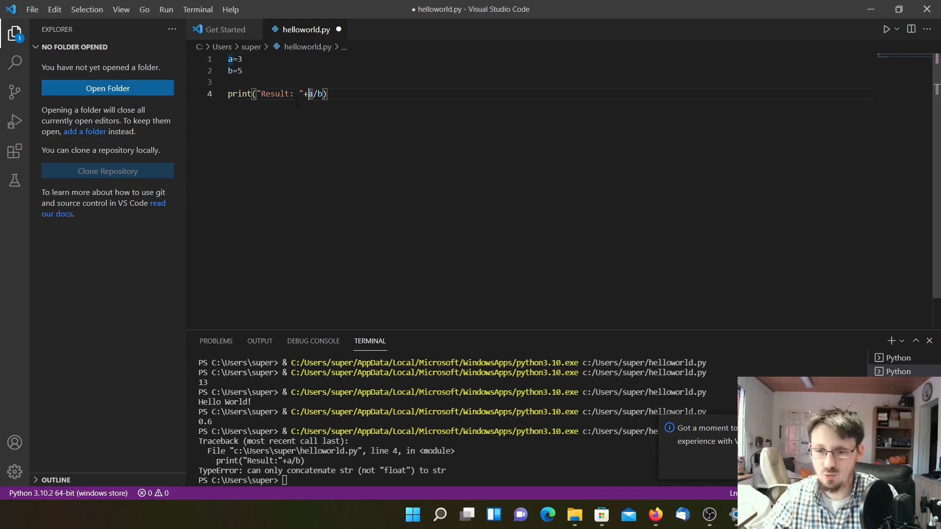
{"action": "type", "text": "str"}
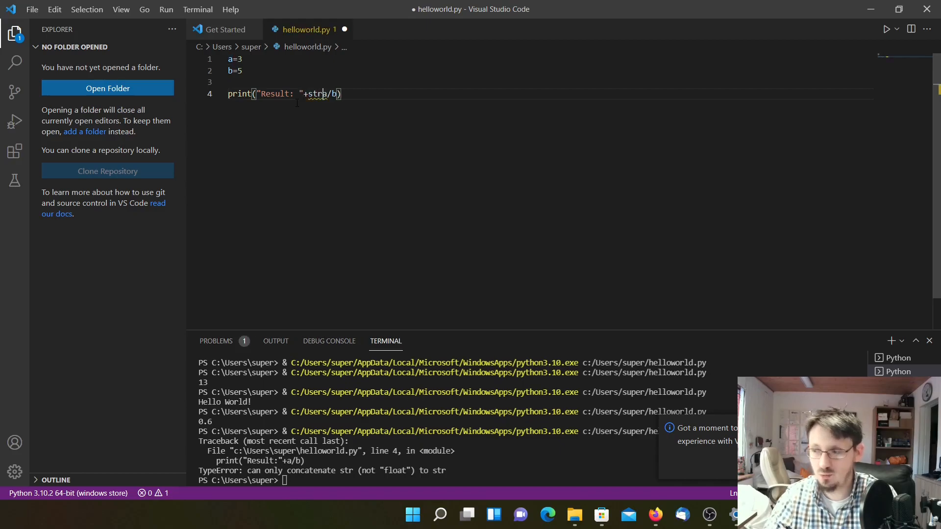
{"action": "type", "text": "*"}
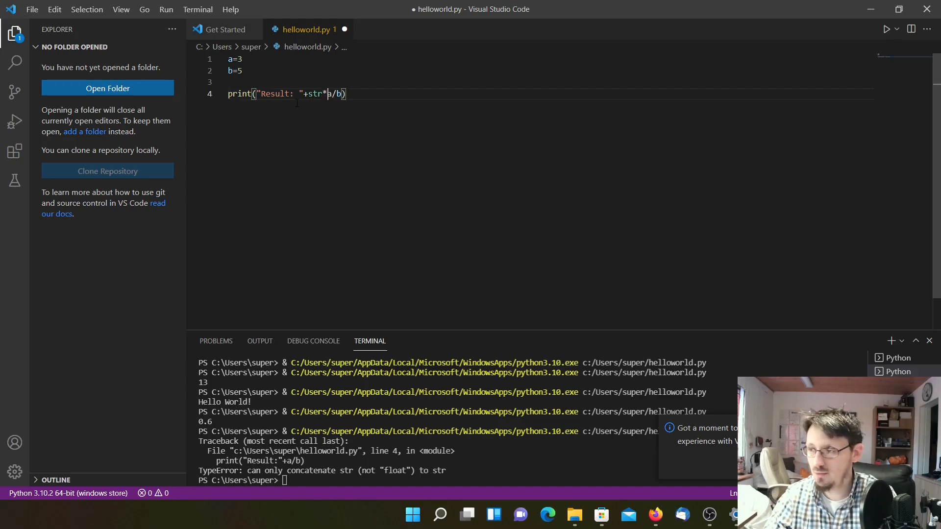